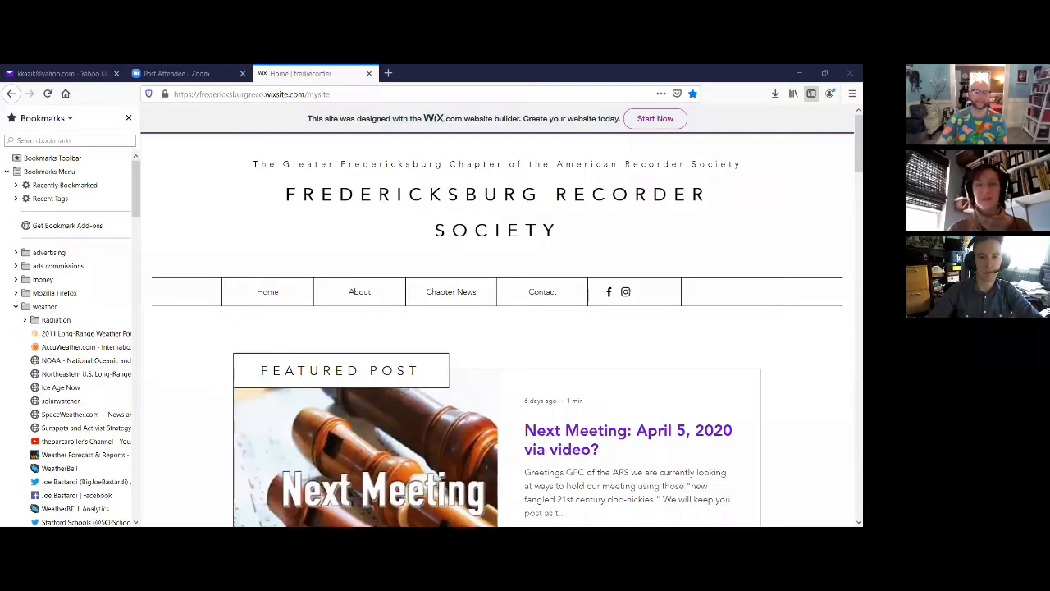
{"action": "mouse_move", "coordinate": [665, 411]}
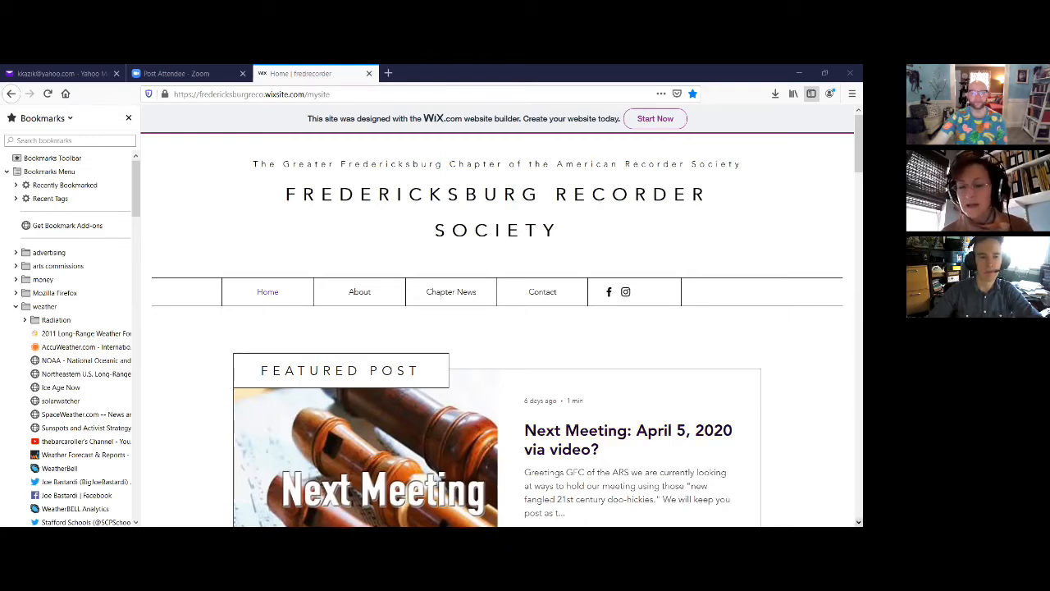
- Scroll down through the current Wix page, then back up a little
{"action": "scroll", "scroll_direction": "down", "scroll_amount": 3}
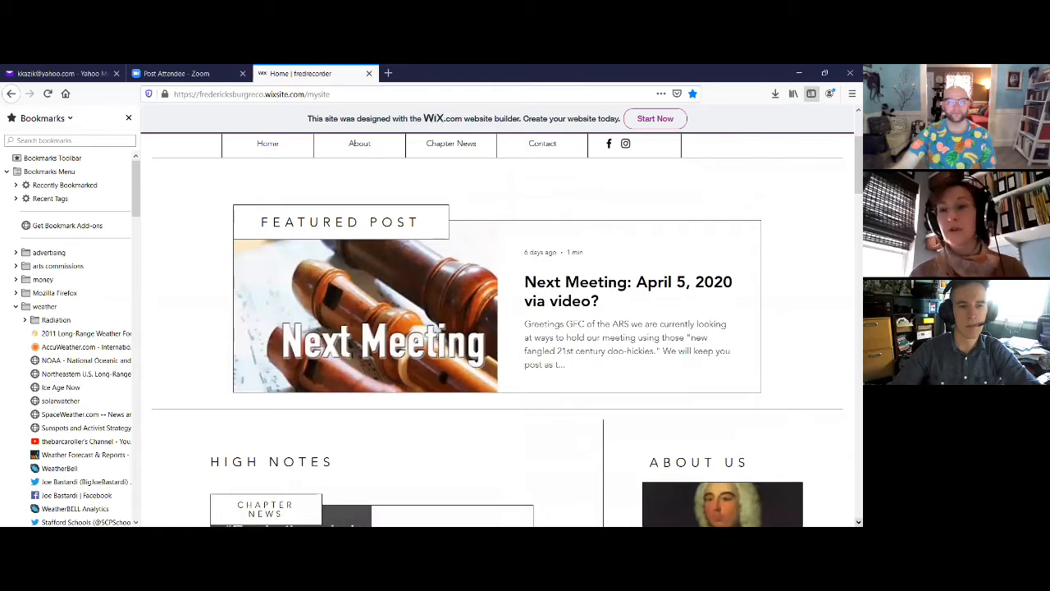
{"action": "mouse_move", "coordinate": [382, 304]}
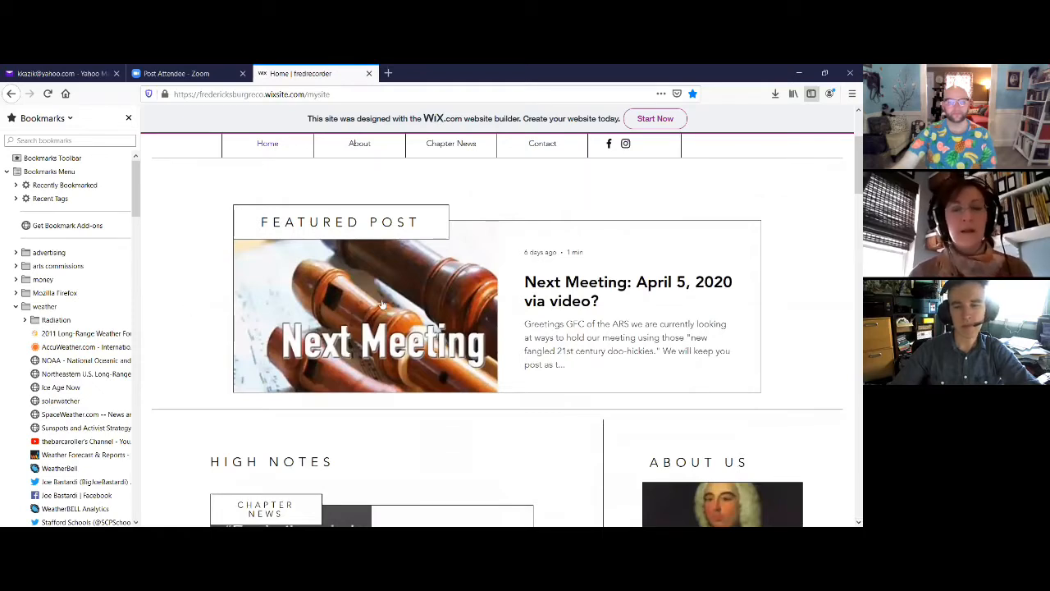
{"action": "mouse_move", "coordinate": [177, 297]}
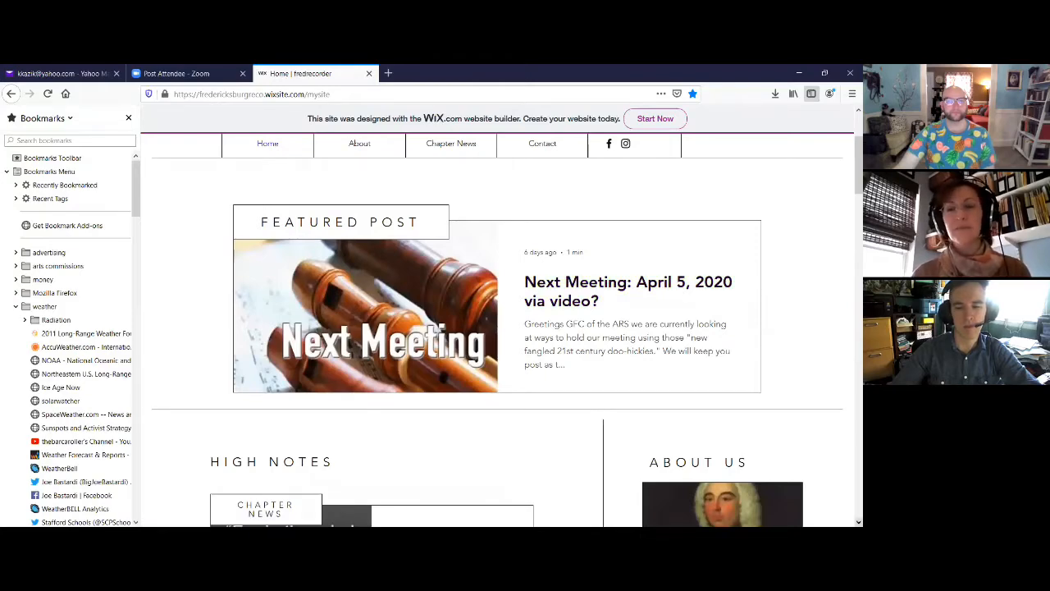
{"action": "scroll", "scroll_direction": "down", "scroll_amount": 3}
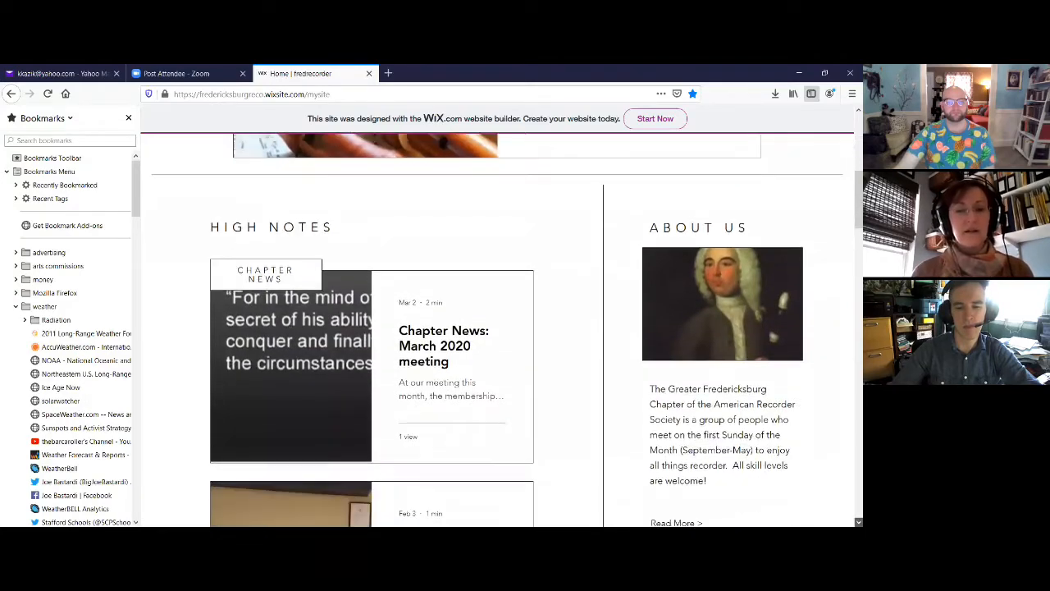
{"action": "scroll", "scroll_direction": "down", "scroll_amount": 3}
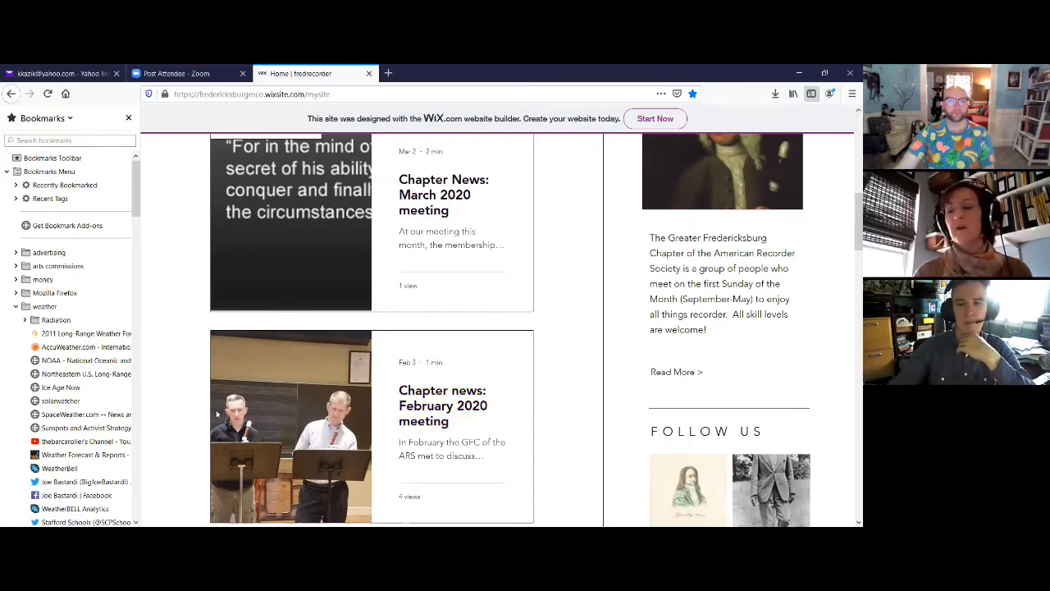
{"action": "mouse_move", "coordinate": [850, 331]}
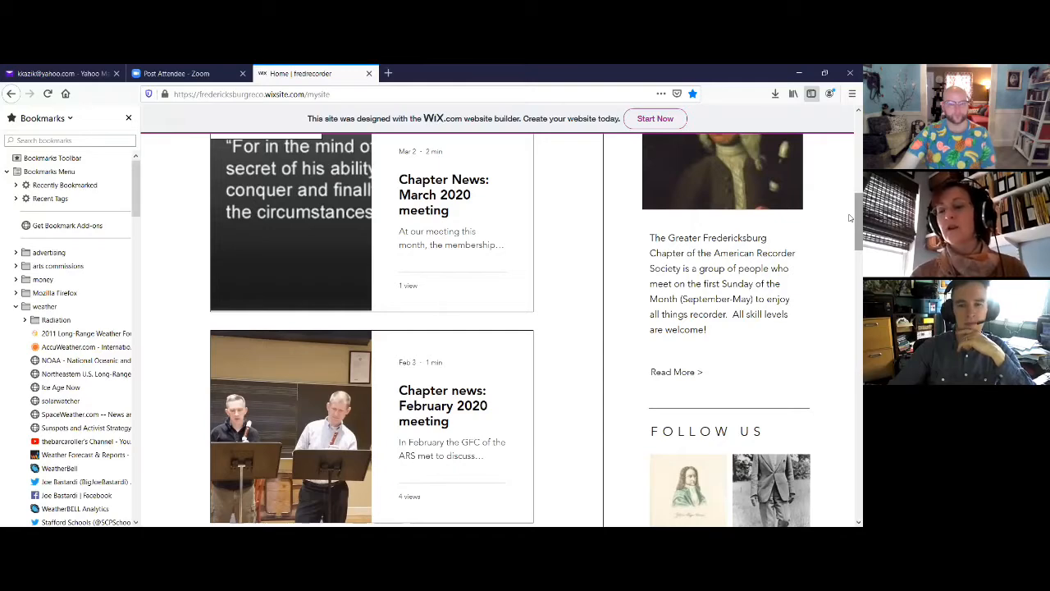
{"action": "scroll", "scroll_direction": "down", "scroll_amount": 3}
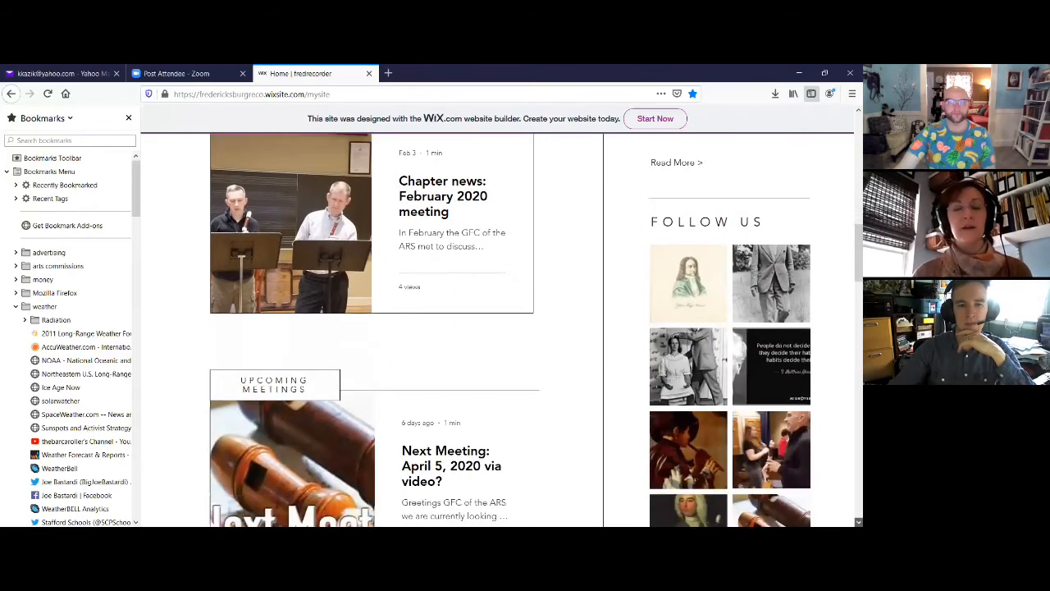
{"action": "scroll", "scroll_direction": "down", "scroll_amount": 3}
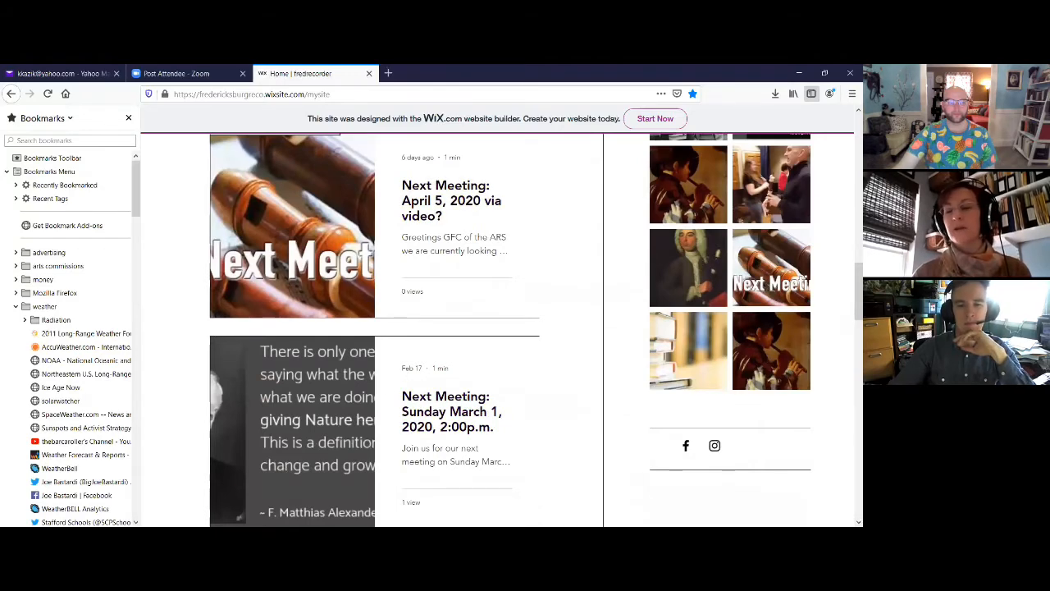
{"action": "scroll", "scroll_direction": "down", "scroll_amount": 3}
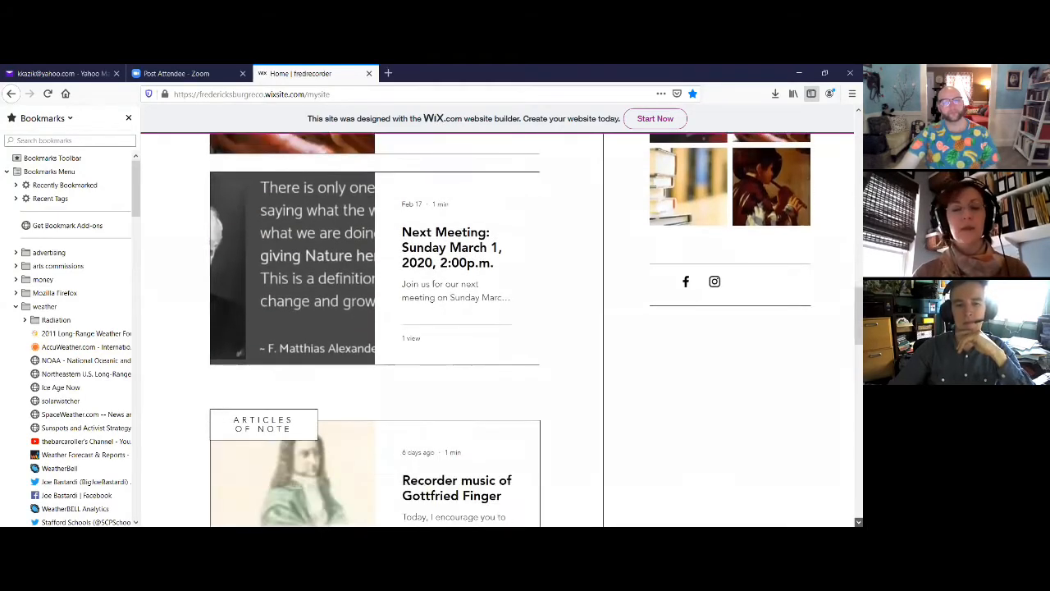
{"action": "scroll", "scroll_direction": "down", "scroll_amount": 3}
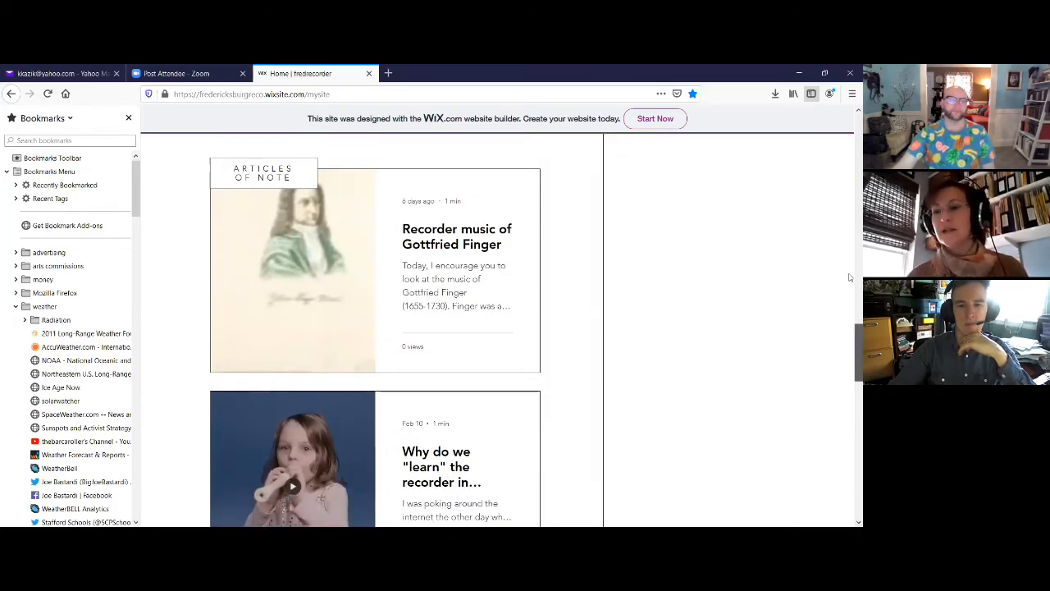
{"action": "scroll", "scroll_direction": "up", "scroll_amount": 3}
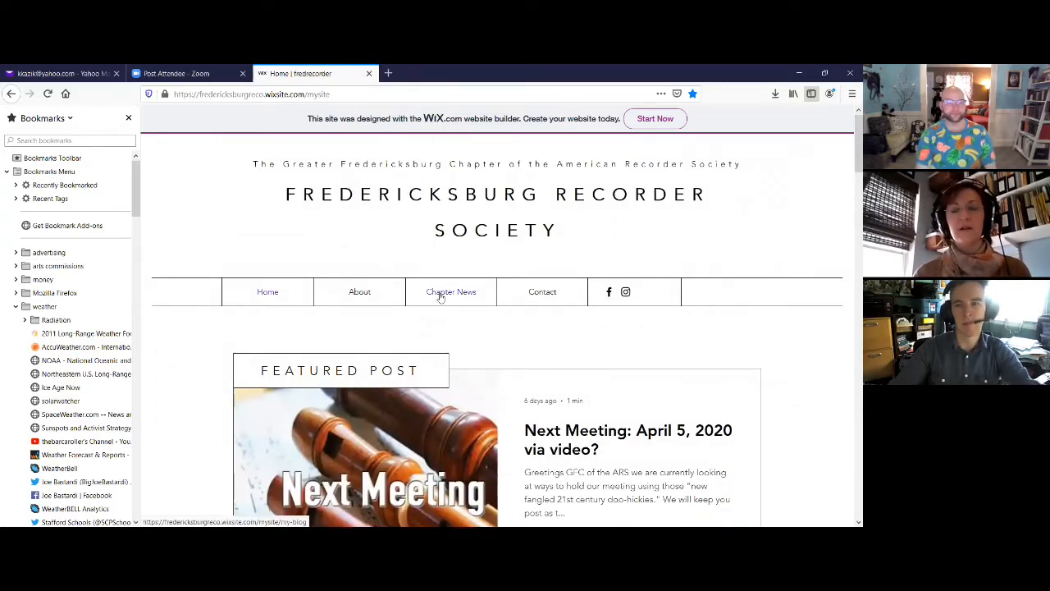
- Open the society's Chapter News page and scroll down through it
{"action": "left_click", "coordinate": [451, 291]}
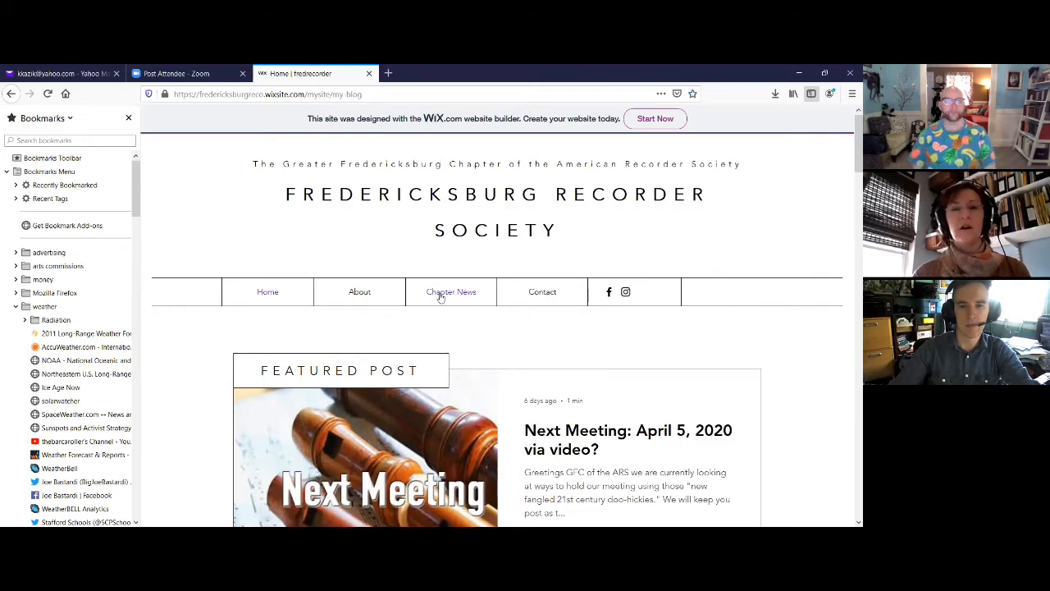
{"action": "left_click", "coordinate": [451, 291]}
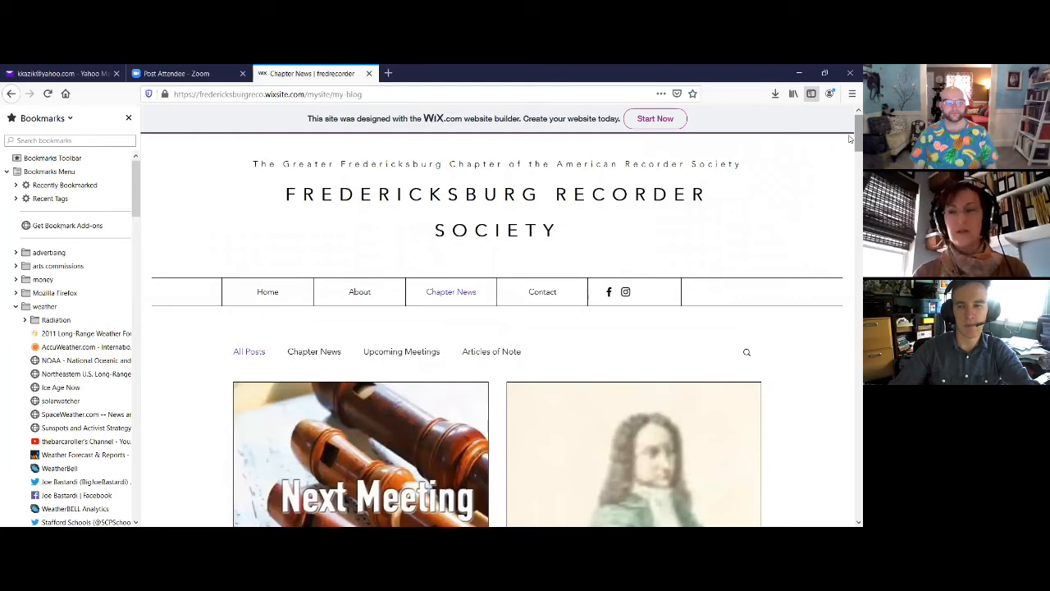
{"action": "scroll", "scroll_direction": "down", "scroll_amount": 3}
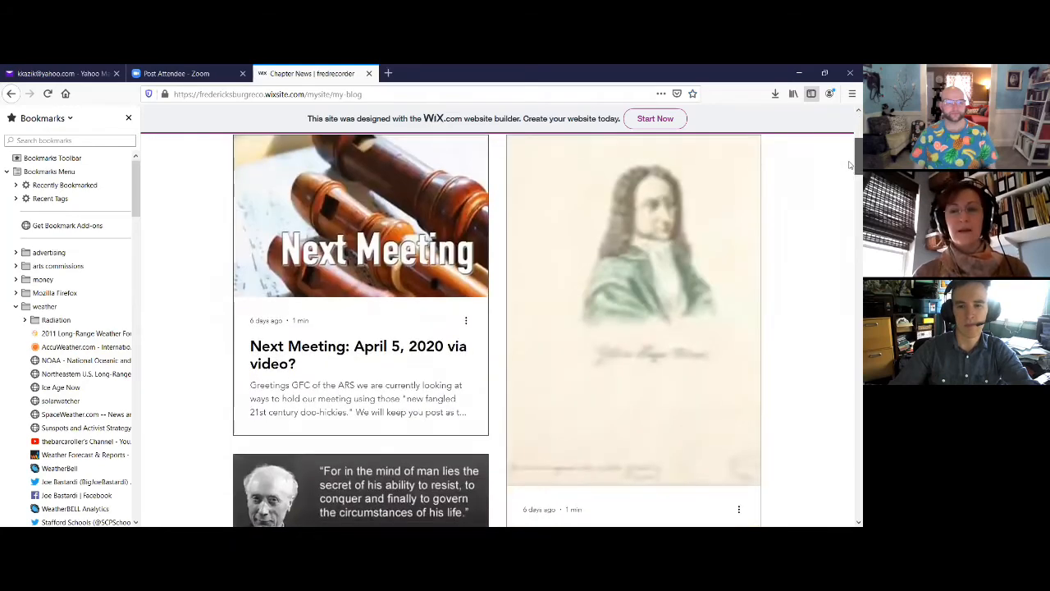
{"action": "scroll", "scroll_direction": "down", "scroll_amount": 3}
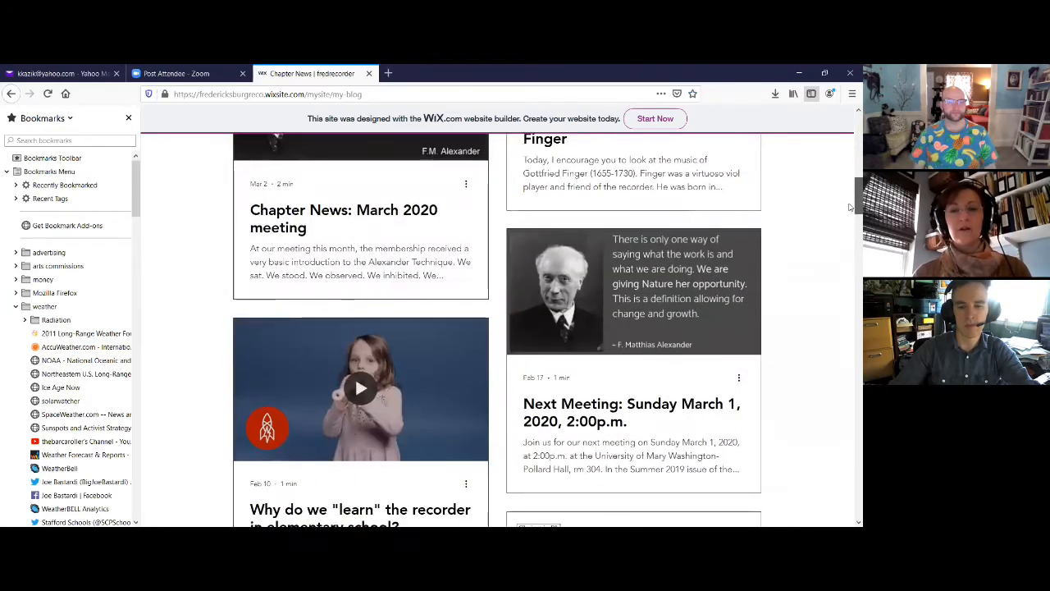
{"action": "scroll", "scroll_direction": "down", "scroll_amount": 3}
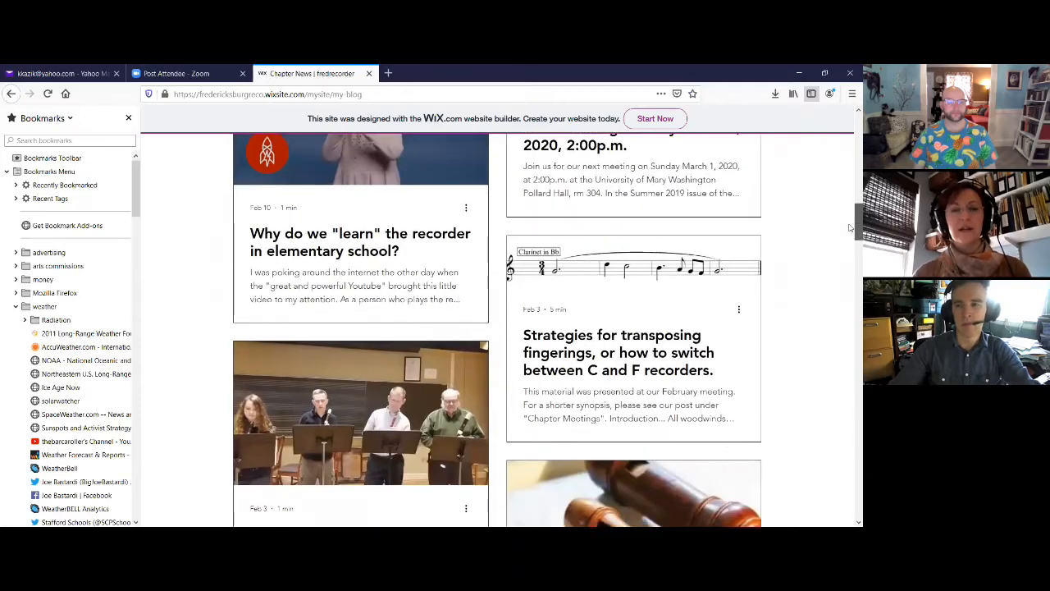
{"action": "scroll", "scroll_direction": "down", "scroll_amount": 3}
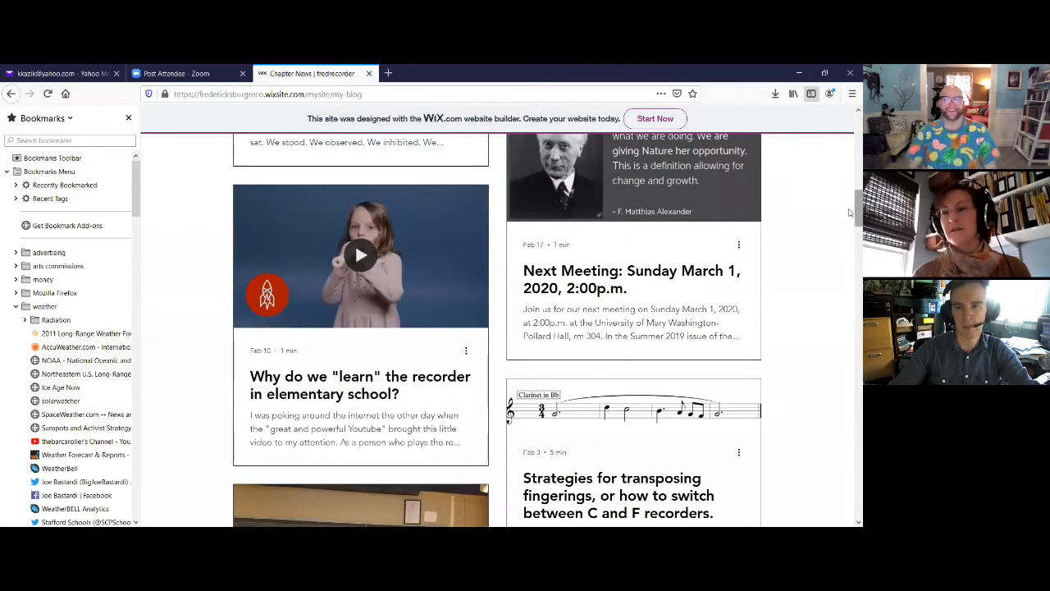
{"action": "scroll", "scroll_direction": "down", "scroll_amount": 3}
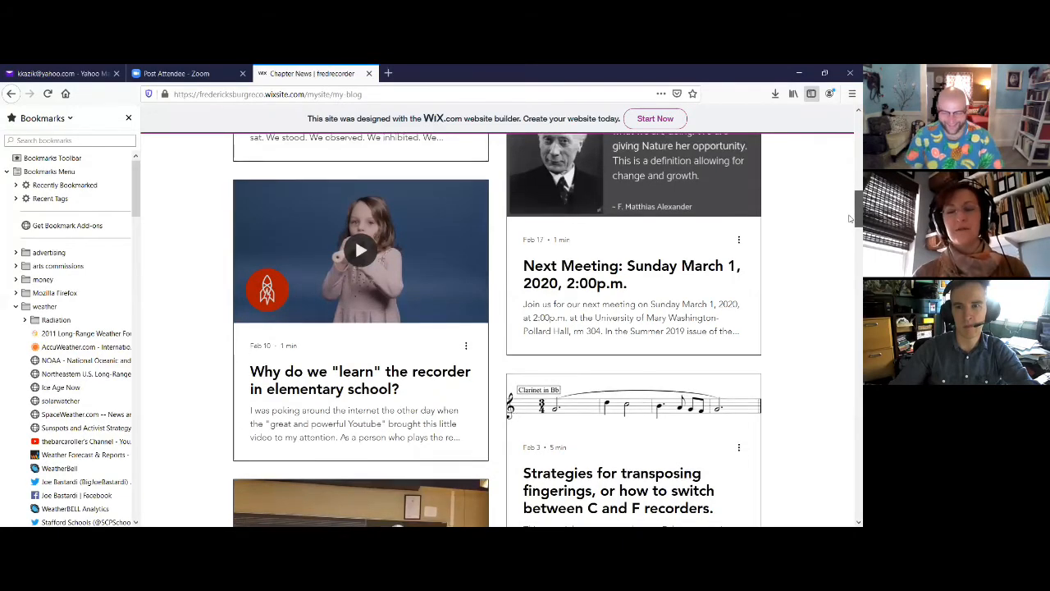
{"action": "scroll", "scroll_direction": "down", "scroll_amount": 3}
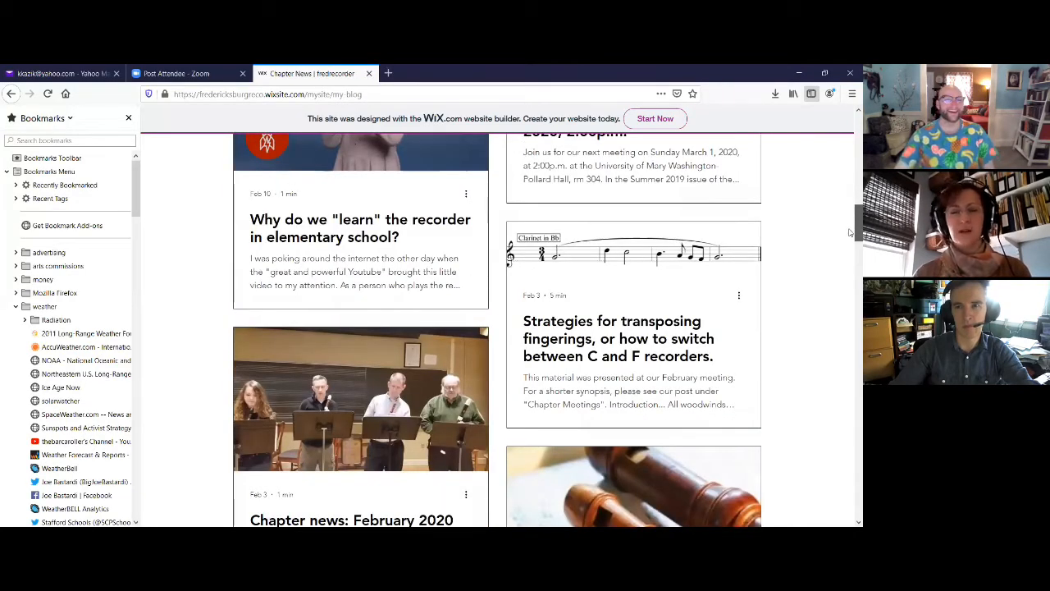
{"action": "scroll", "scroll_direction": "down", "scroll_amount": 3}
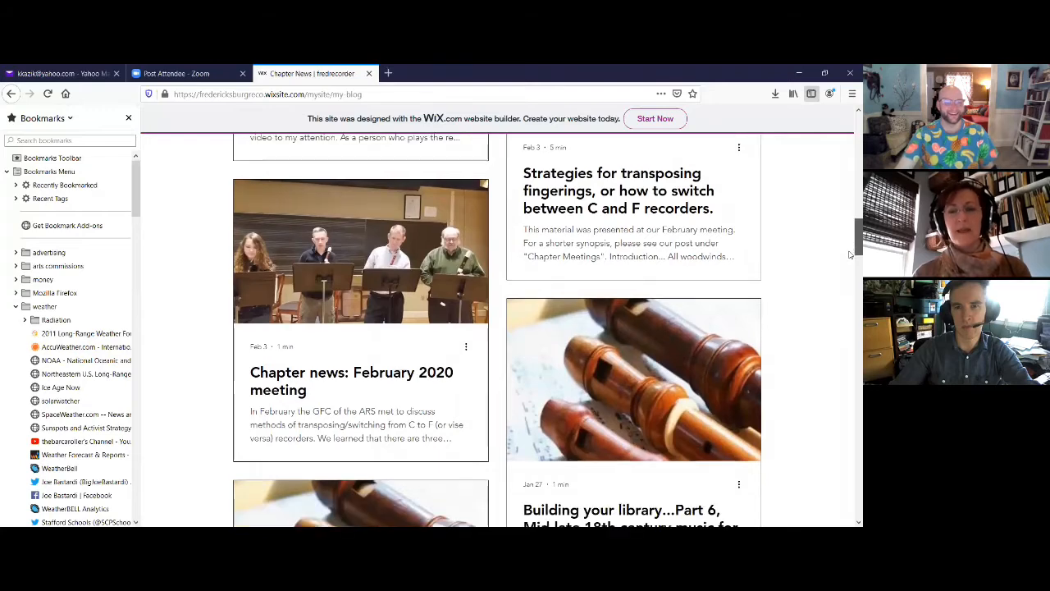
{"action": "scroll", "scroll_direction": "down", "scroll_amount": 3}
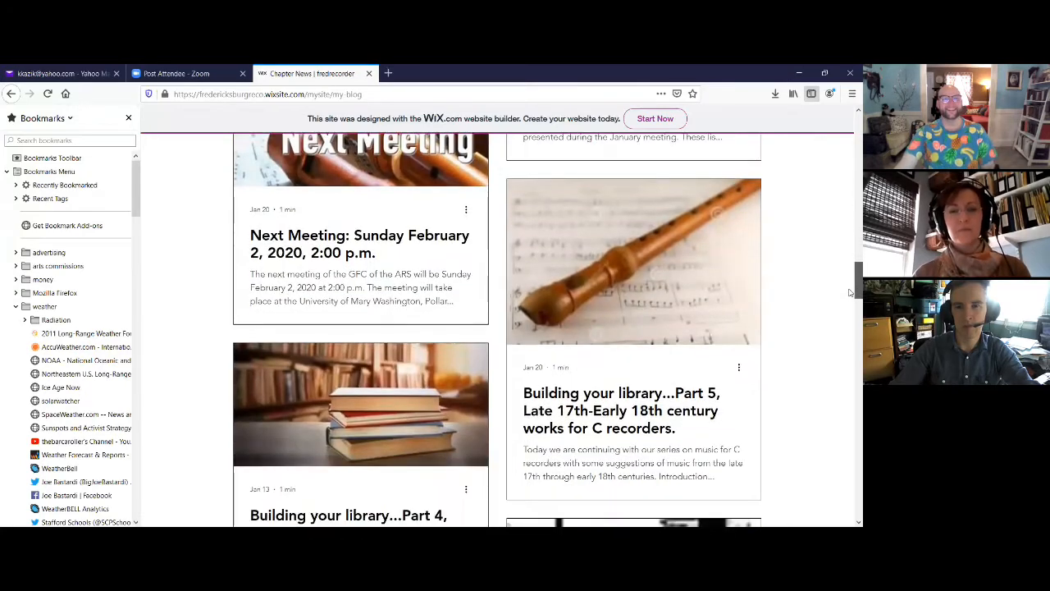
{"action": "scroll", "scroll_direction": "down", "scroll_amount": 3}
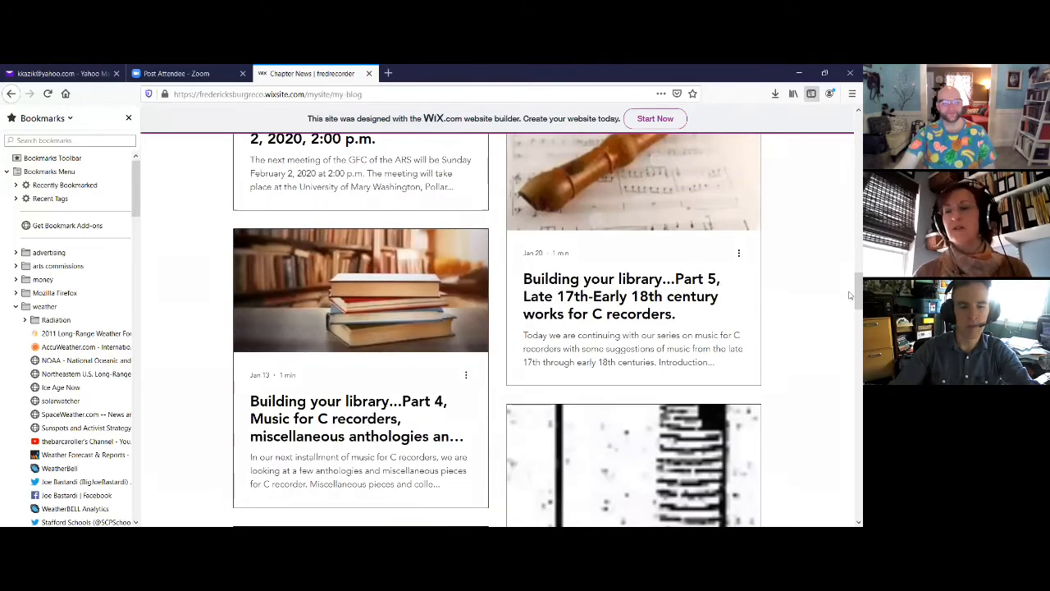
{"action": "scroll", "scroll_direction": "down", "scroll_amount": 3}
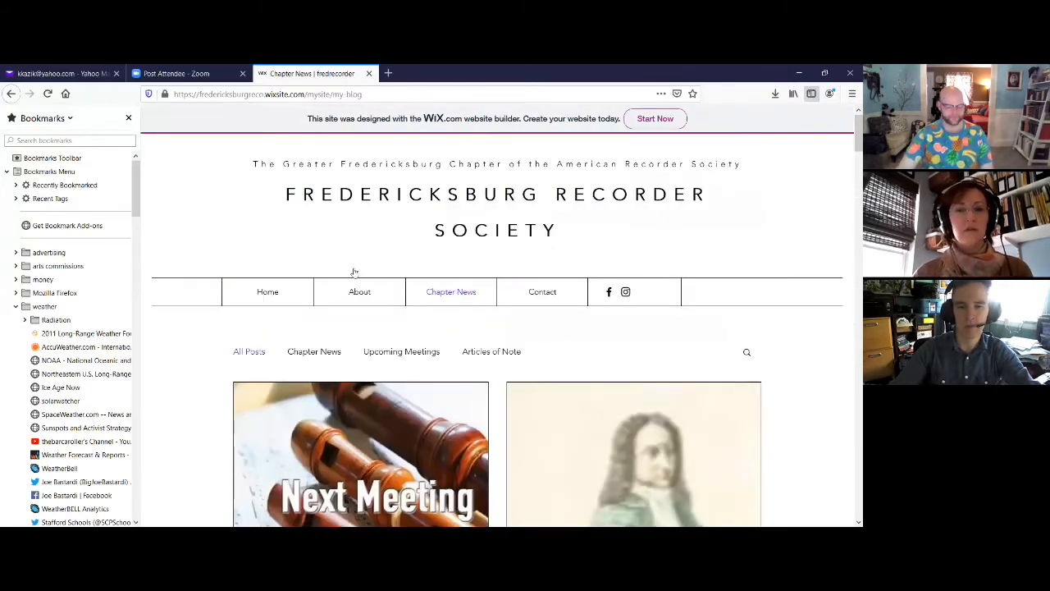
{"action": "mouse_move", "coordinate": [359, 292]}
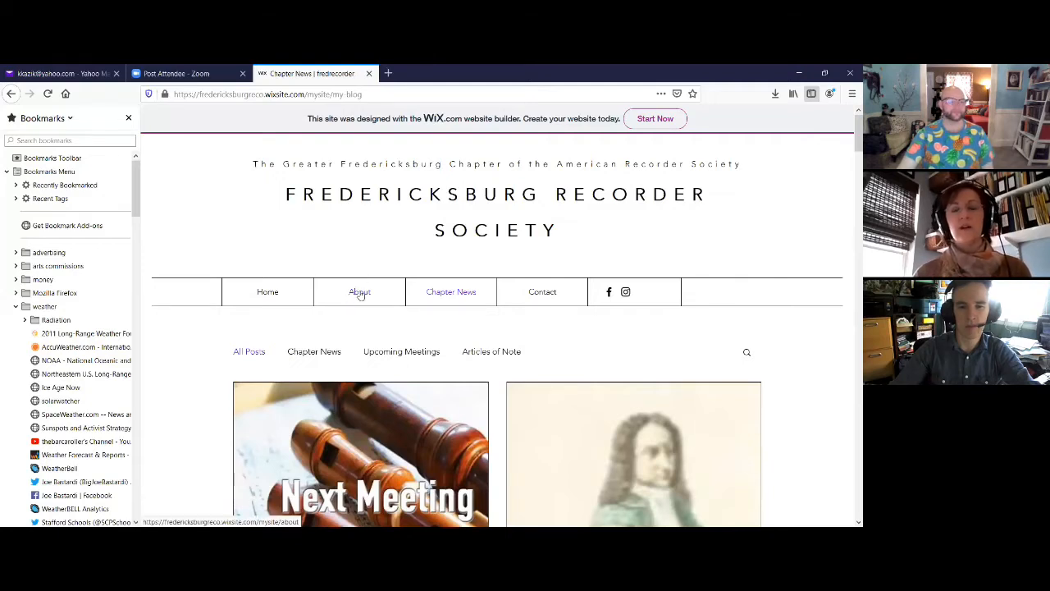
- Open the About page and scroll through the About Us text
{"action": "left_click", "coordinate": [359, 291]}
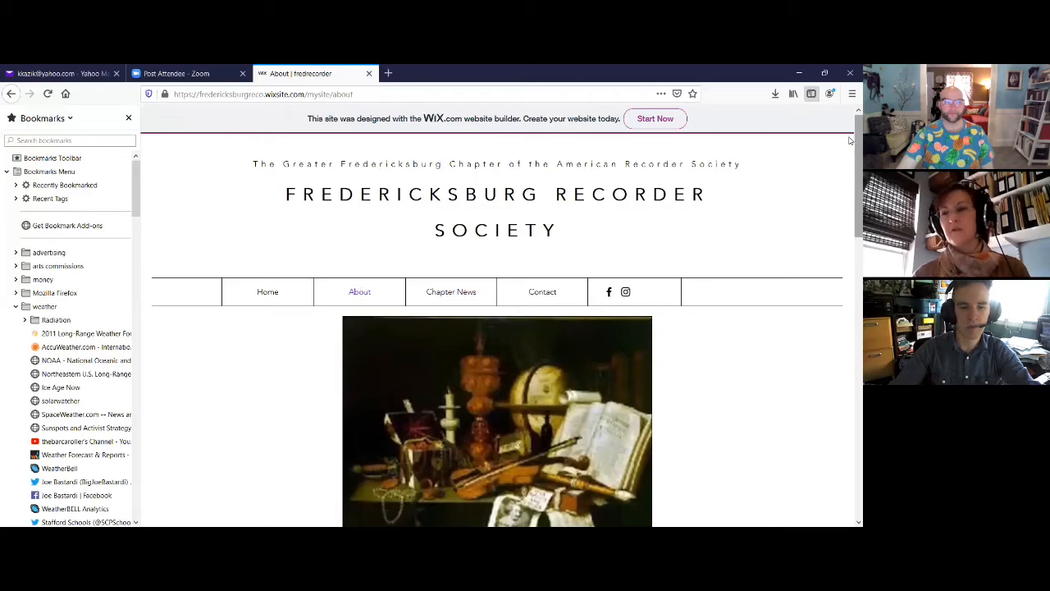
{"action": "scroll", "scroll_direction": "down", "scroll_amount": 3}
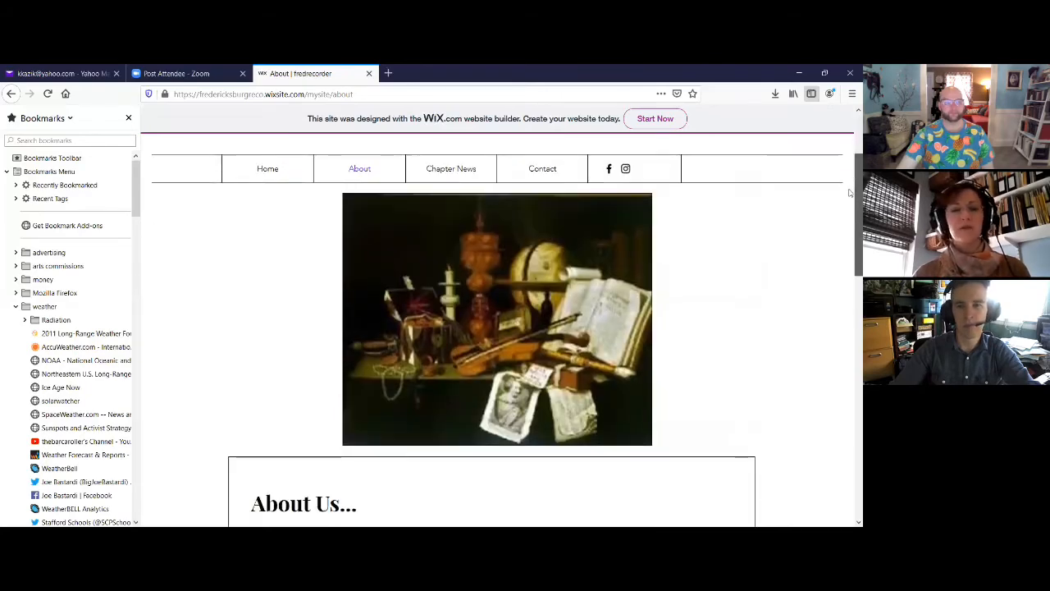
{"action": "scroll", "scroll_direction": "down", "scroll_amount": 3}
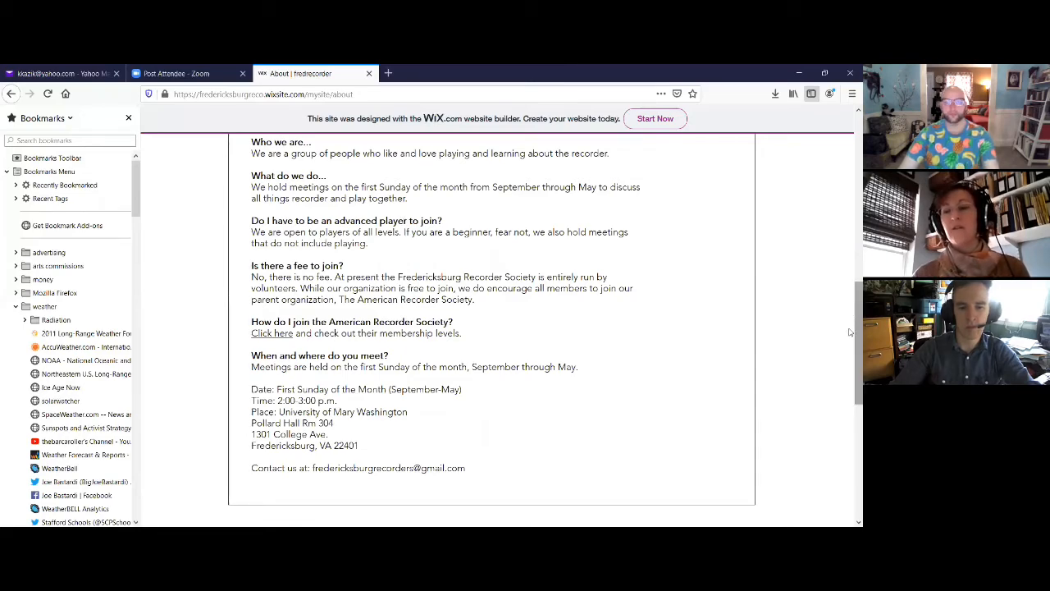
{"action": "scroll", "scroll_direction": "down", "scroll_amount": 3}
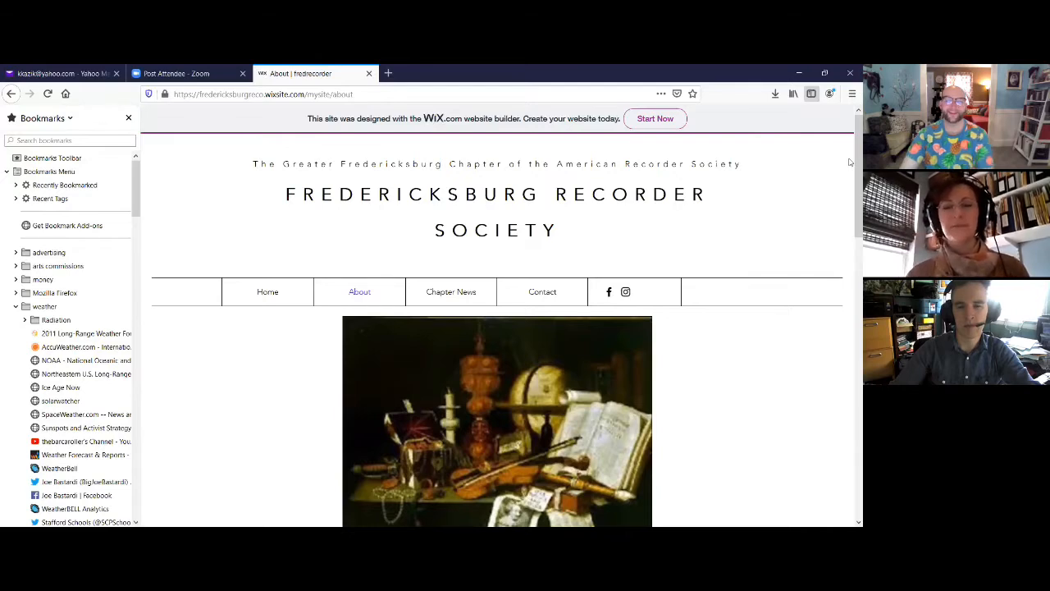
{"action": "mouse_move", "coordinate": [542, 292]}
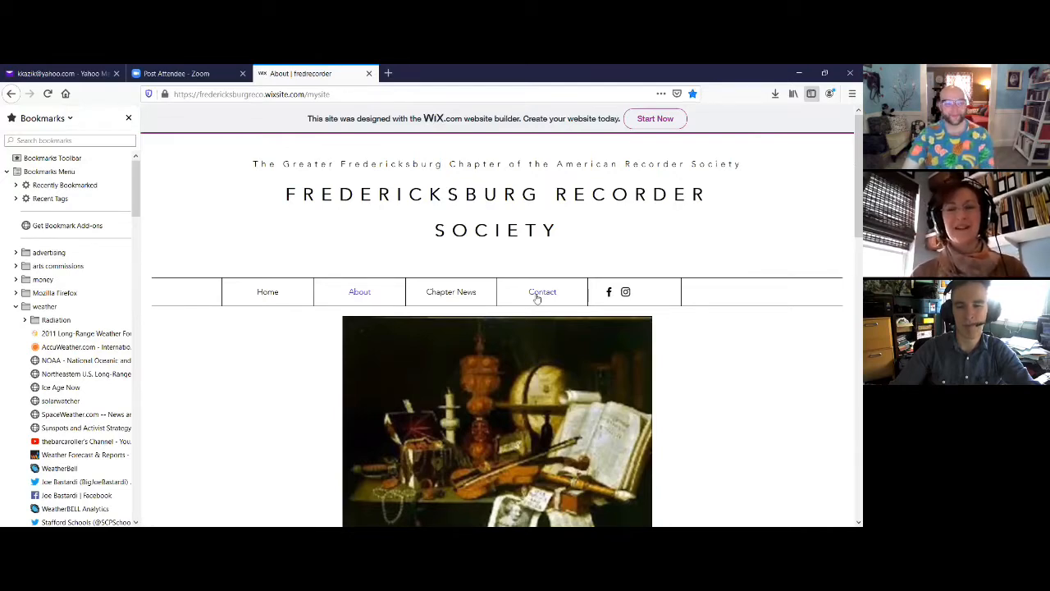
- View the Contact Us form, then scroll through the home page sections
{"action": "left_click", "coordinate": [543, 292]}
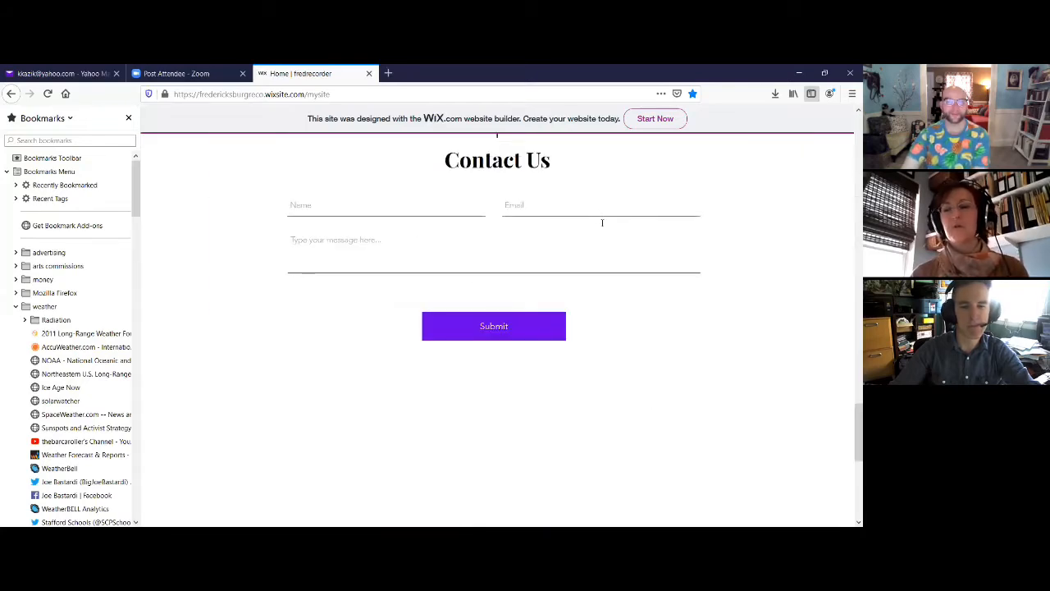
{"action": "scroll", "scroll_direction": "up", "scroll_amount": 3}
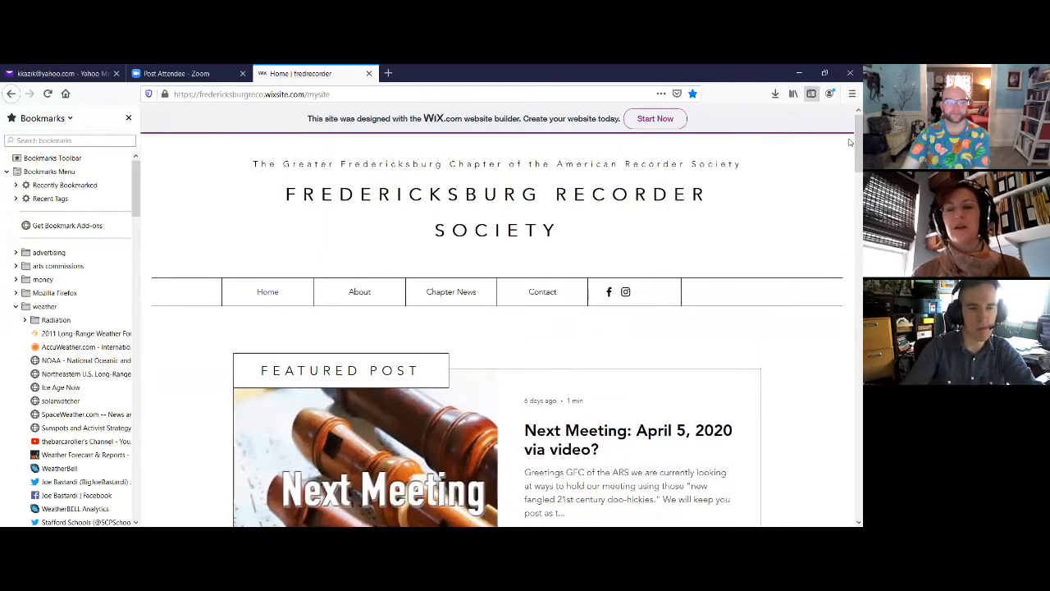
{"action": "mouse_move", "coordinate": [625, 293]}
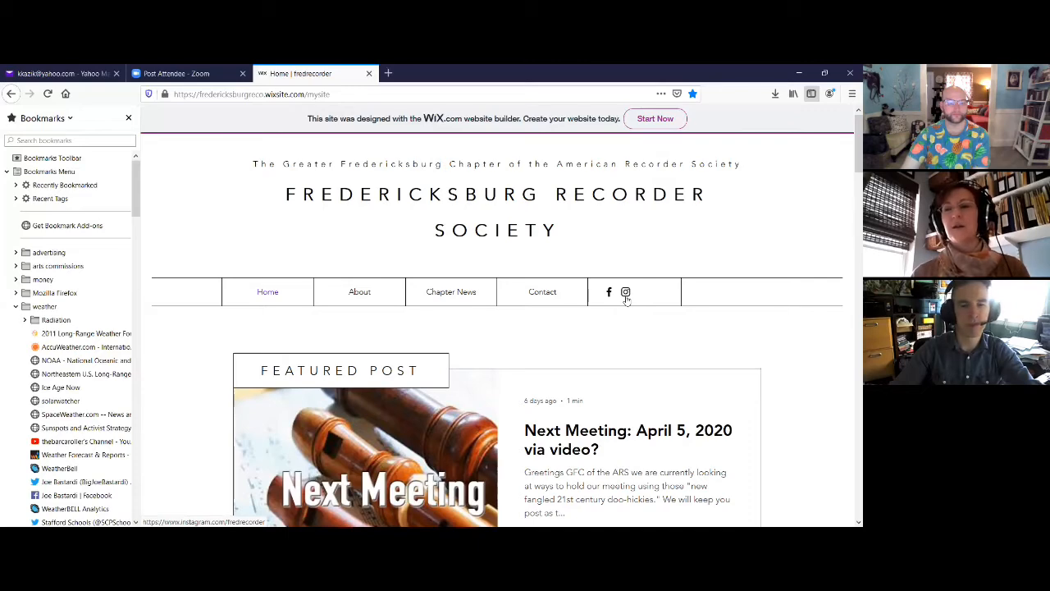
{"action": "scroll", "scroll_direction": "down", "scroll_amount": 3}
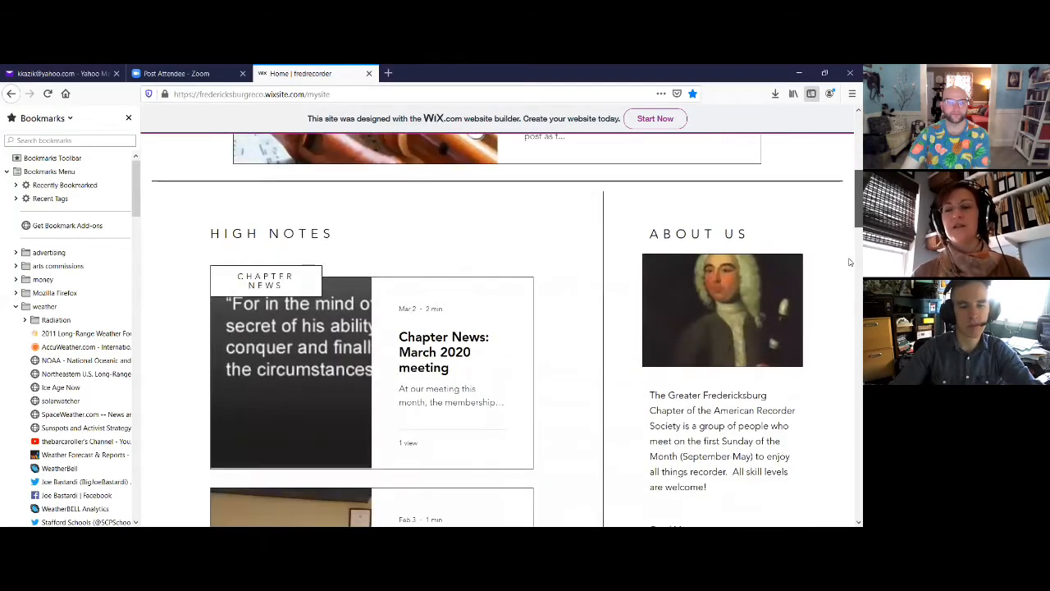
{"action": "scroll", "scroll_direction": "down", "scroll_amount": 3}
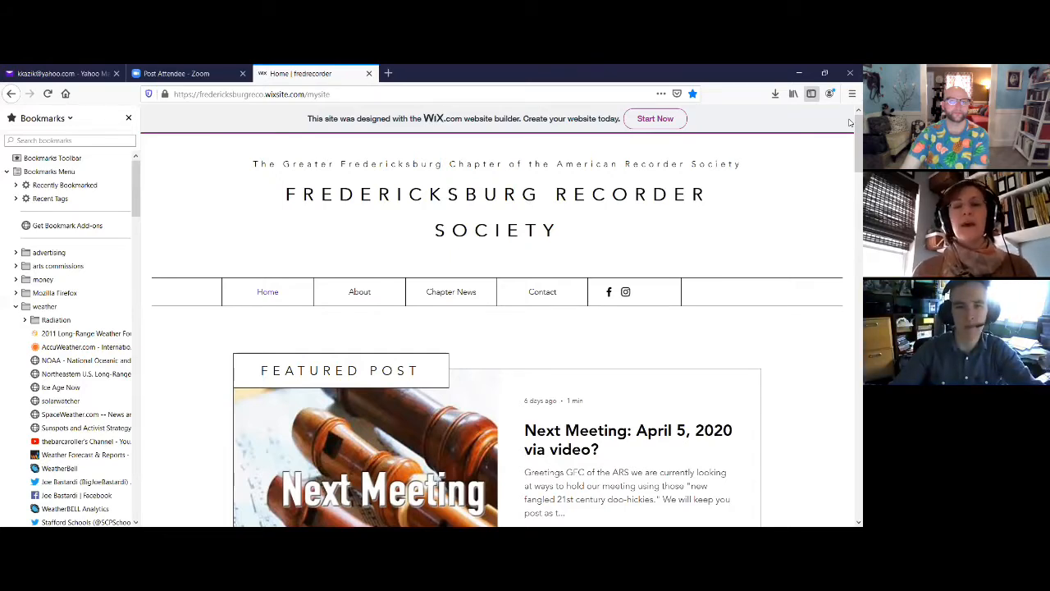
{"action": "mouse_move", "coordinate": [755, 68]}
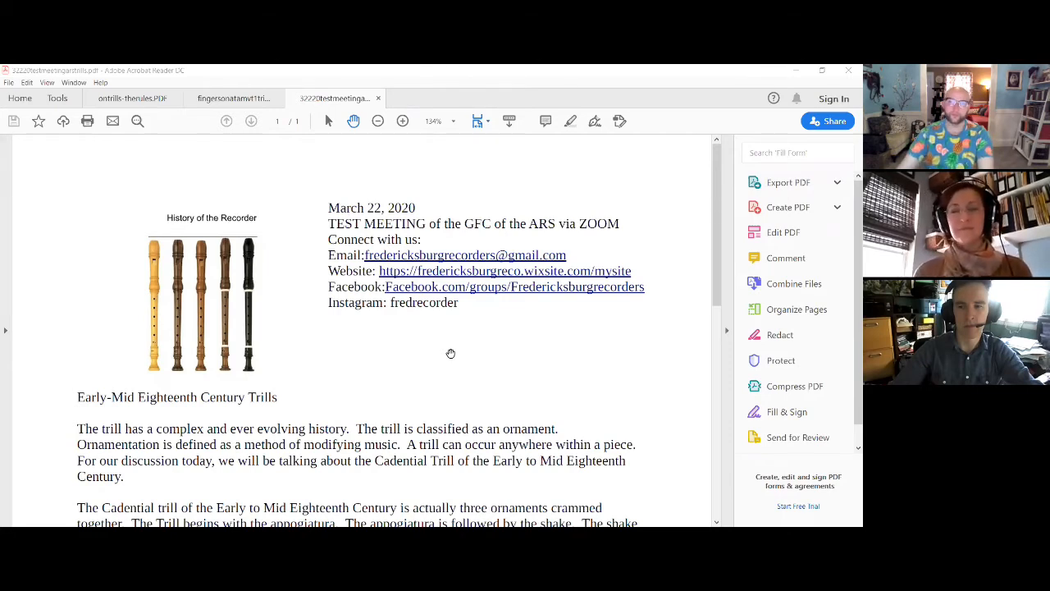
{"action": "mouse_move", "coordinate": [529, 337]}
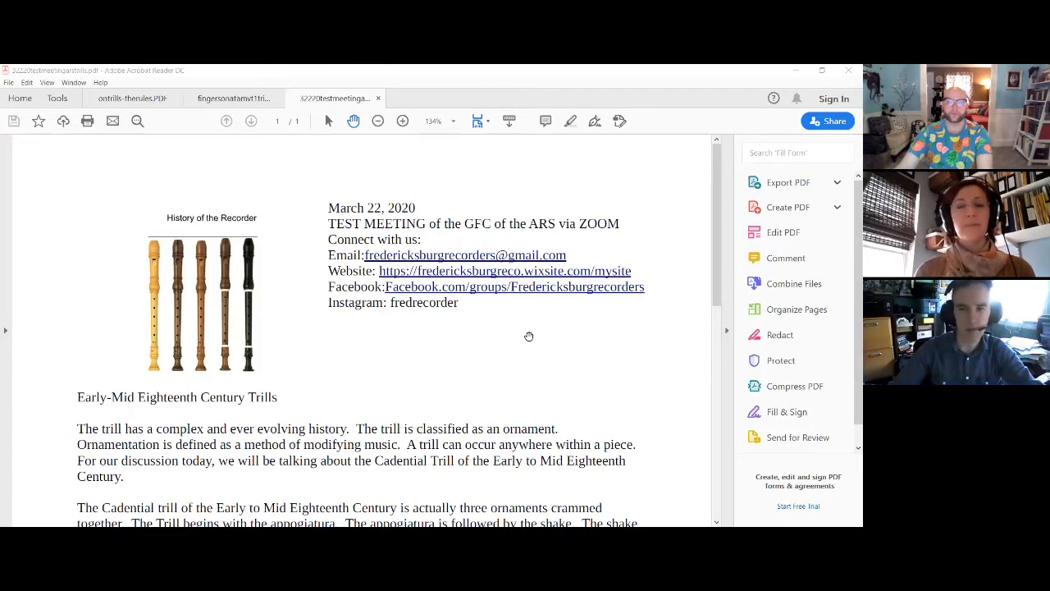
{"action": "mouse_move", "coordinate": [401, 354]}
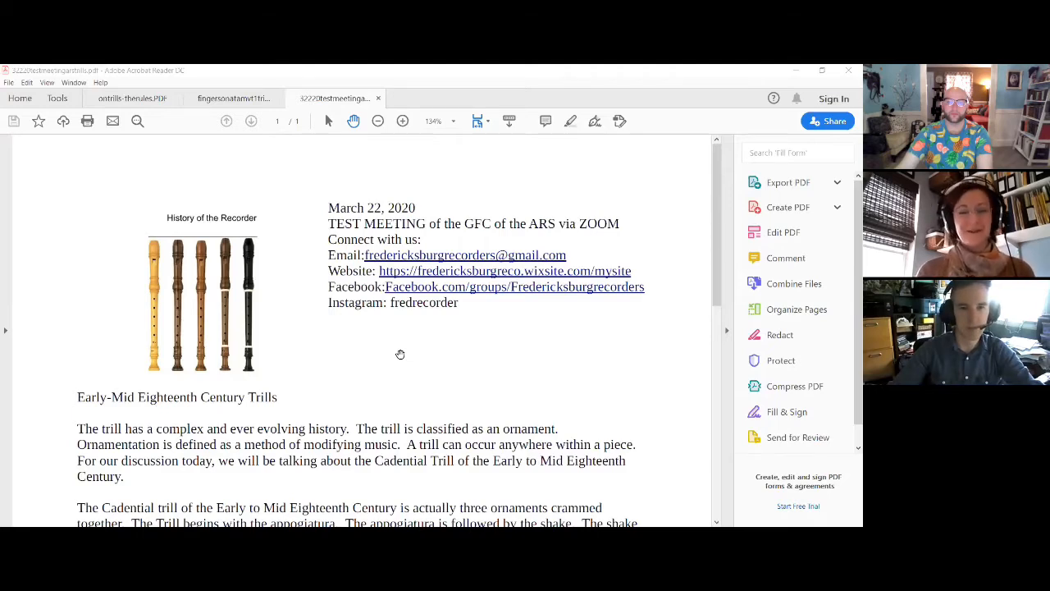
{"action": "mouse_move", "coordinate": [650, 325]}
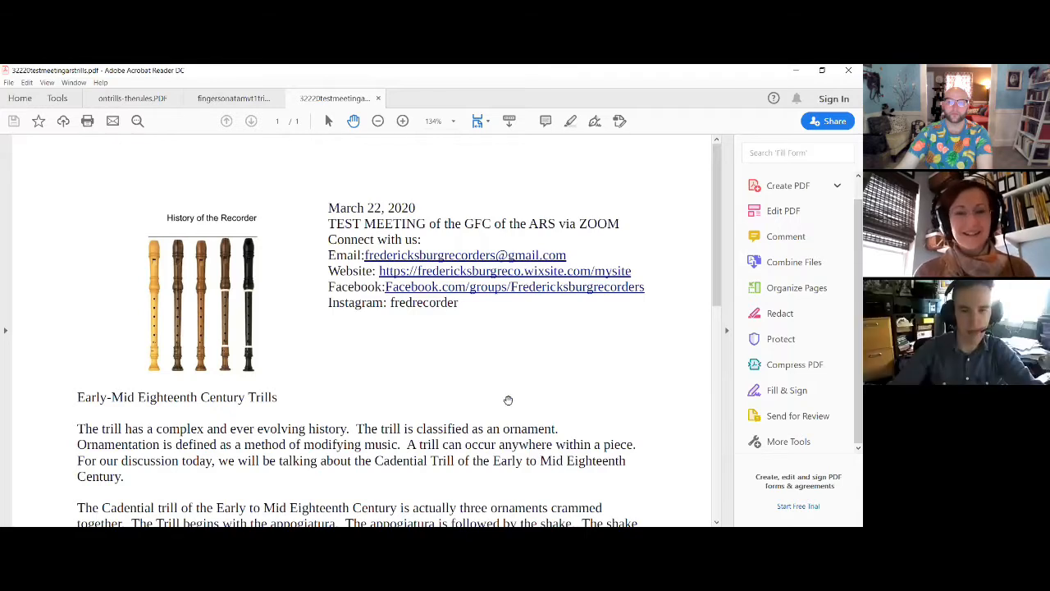
- Nudge the trills handout down toward its opening trill explanation
{"action": "scroll", "scroll_direction": "down", "scroll_amount": 3}
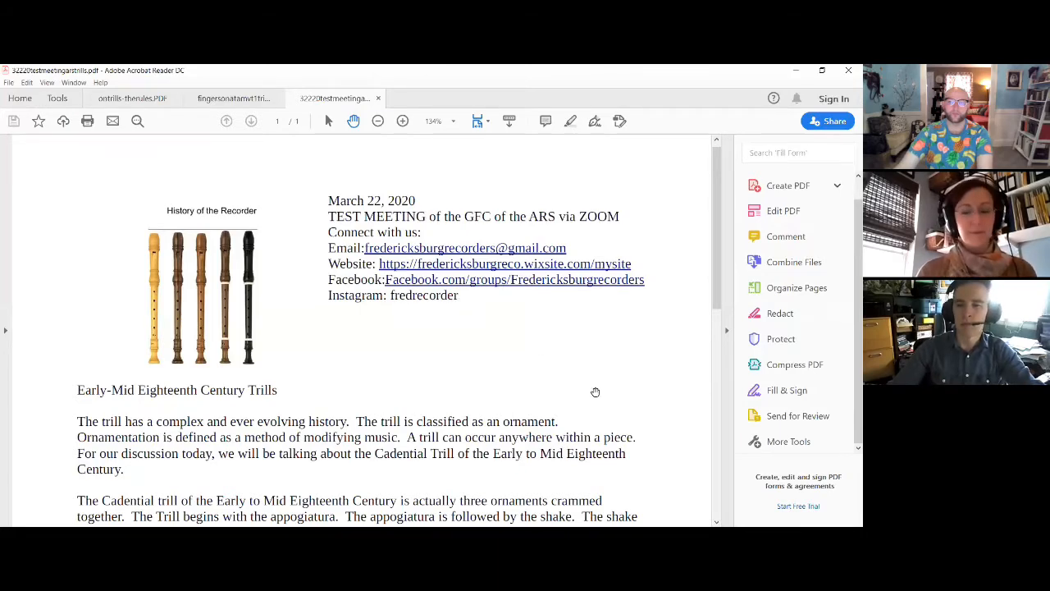
- Scroll the trills handout down to the six numbered cadential trill rules
{"action": "scroll", "scroll_direction": "down", "scroll_amount": 3}
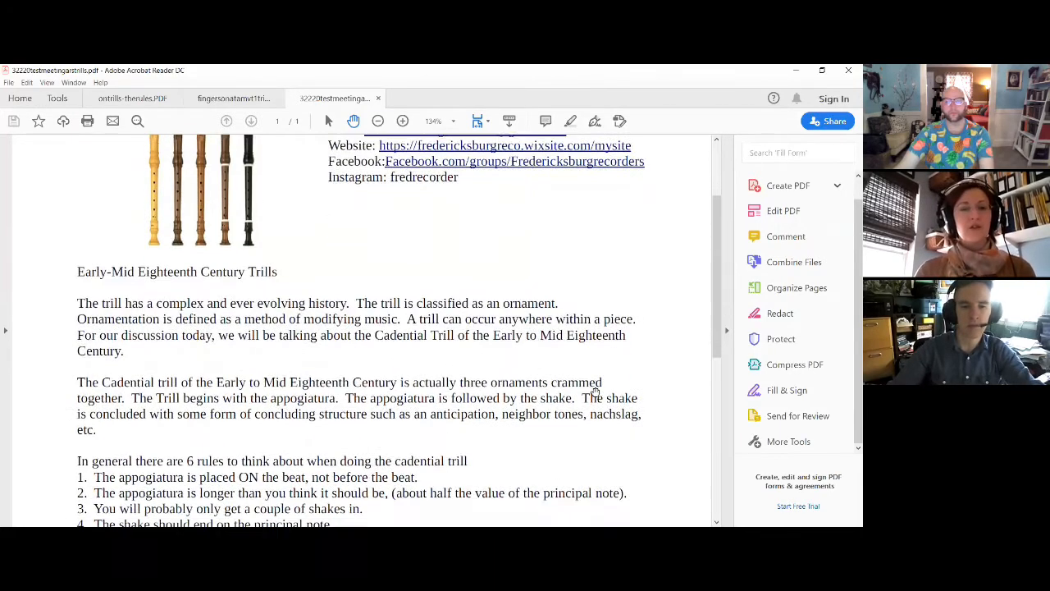
{"action": "scroll", "scroll_direction": "down", "scroll_amount": 3}
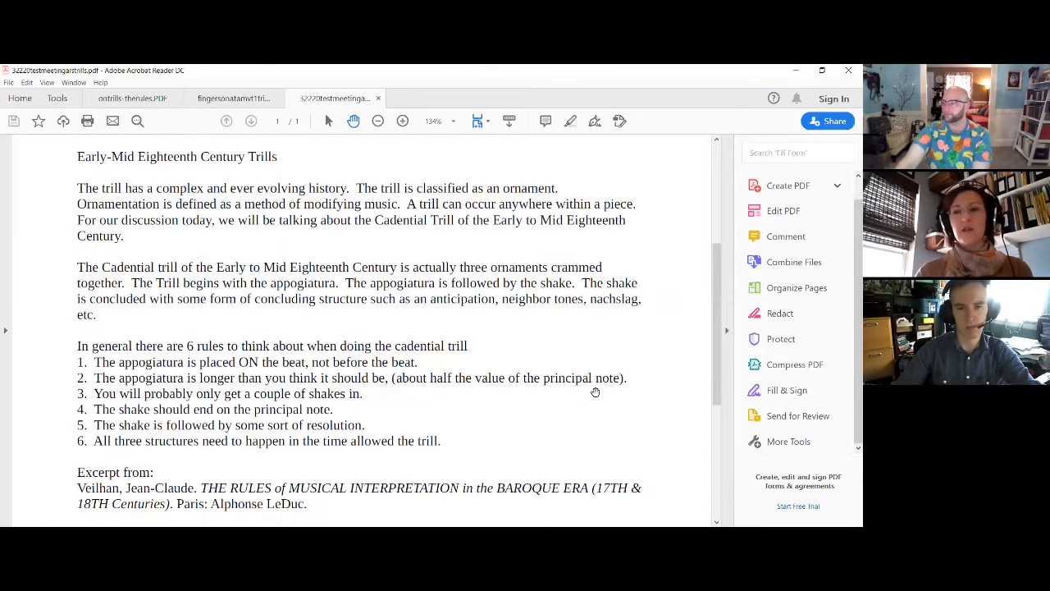
- Scroll to the handout's Excerpt from section and the blog and IMSLP links
{"action": "scroll", "scroll_direction": "down", "scroll_amount": 3}
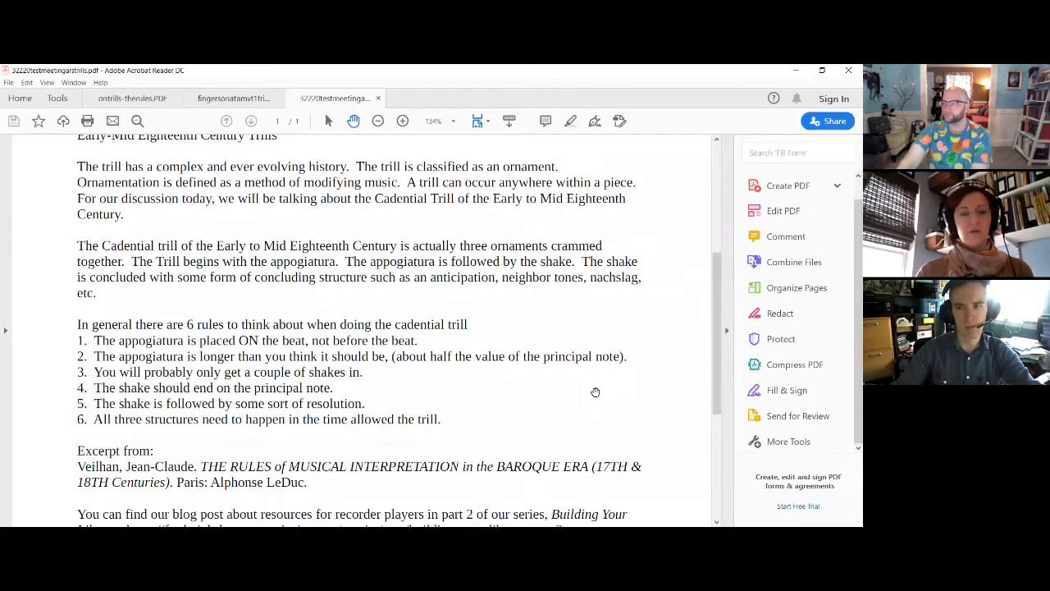
{"action": "scroll", "scroll_direction": "down", "scroll_amount": 3}
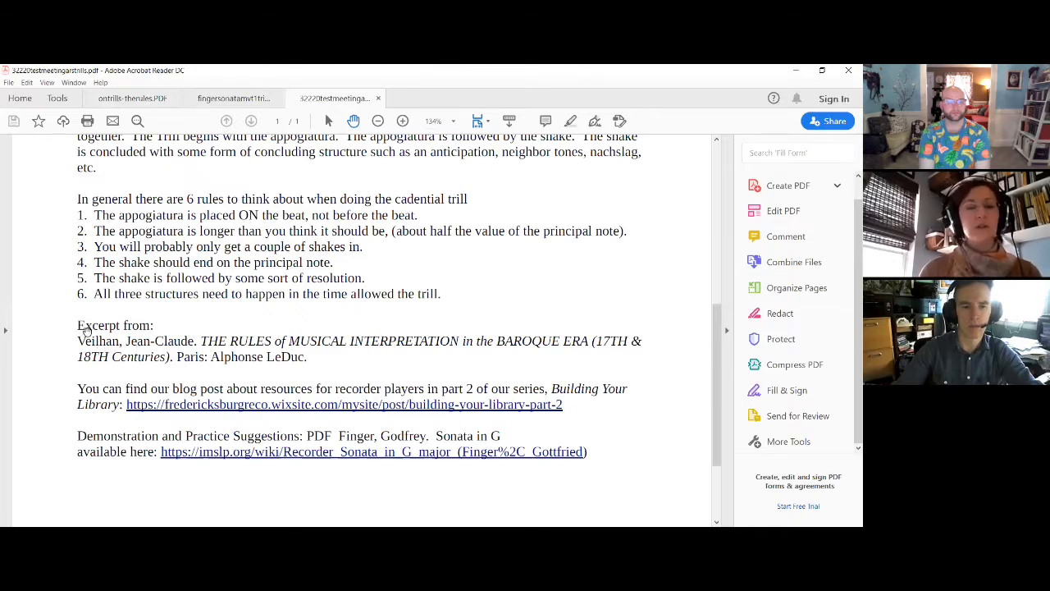
{"action": "mouse_move", "coordinate": [378, 361]}
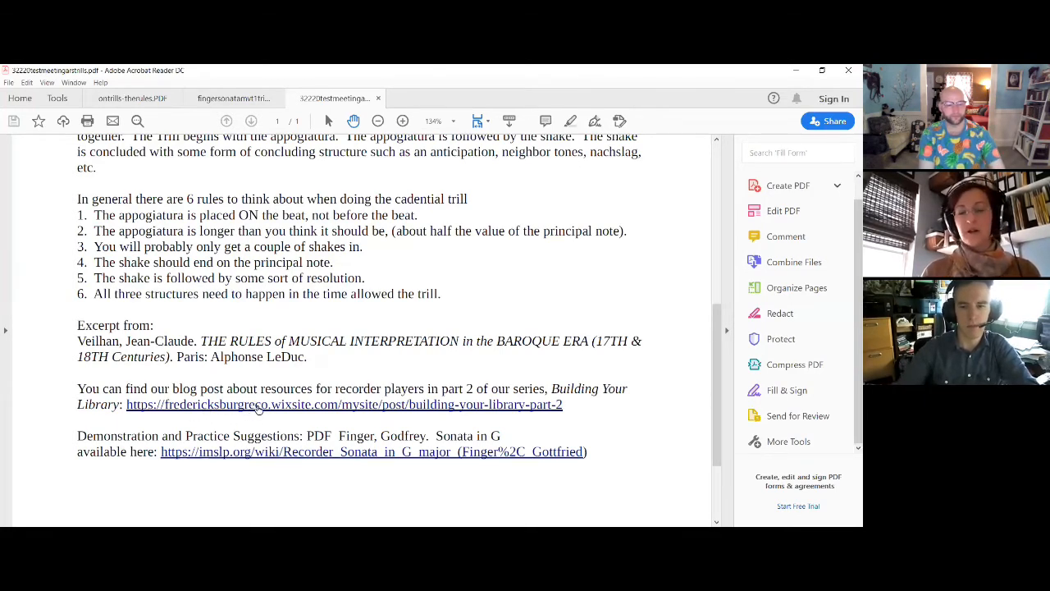
{"action": "mouse_move", "coordinate": [413, 502]}
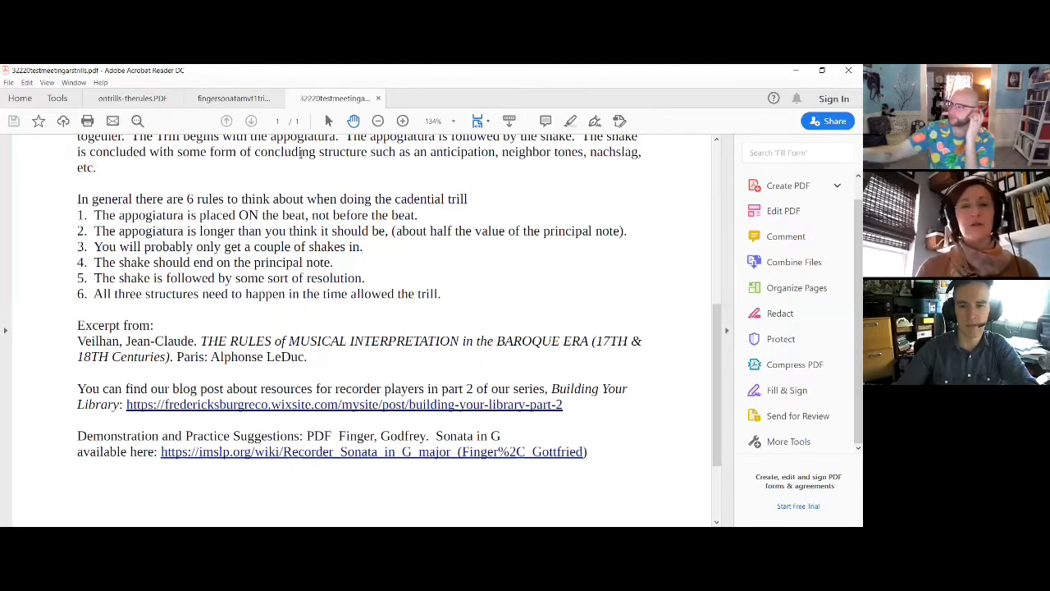
- Switch to the Finger Sonata score and scroll to page 1's annotated Grave
{"action": "left_click", "coordinate": [233, 98]}
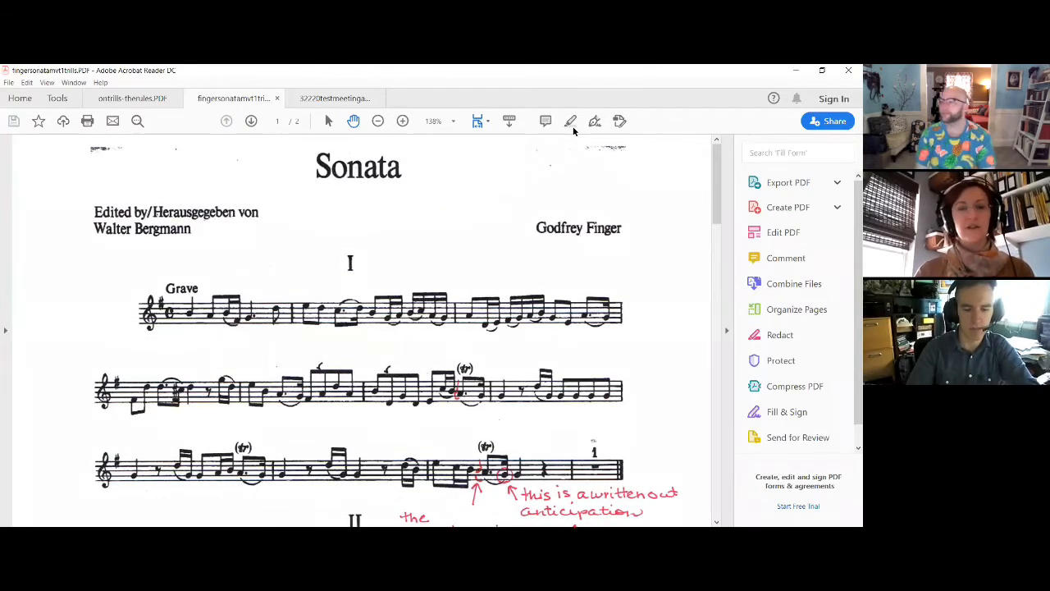
{"action": "scroll", "scroll_direction": "down", "scroll_amount": 3}
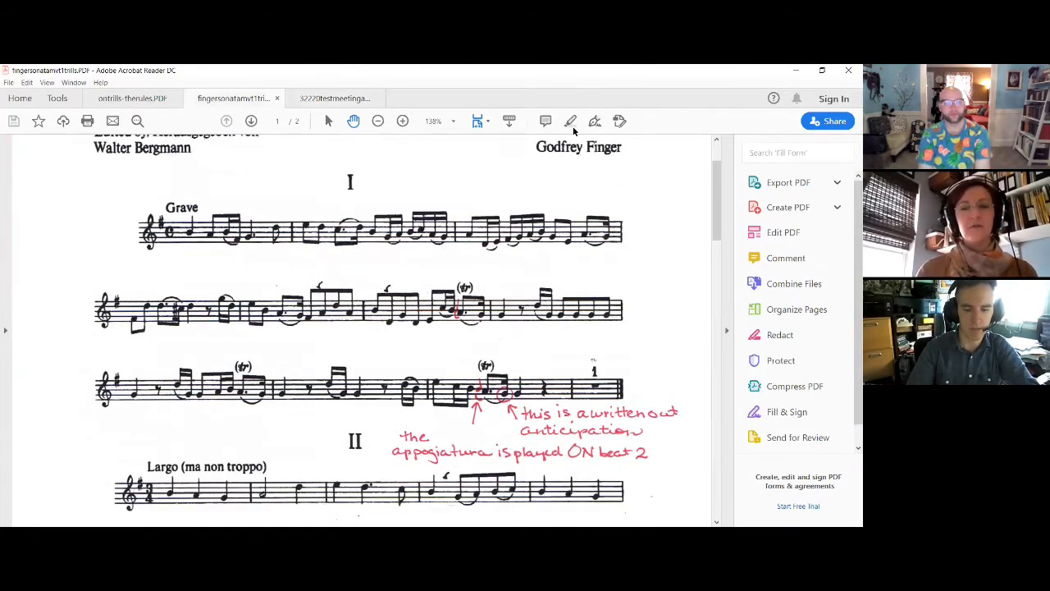
{"action": "scroll", "scroll_direction": "down", "scroll_amount": 3}
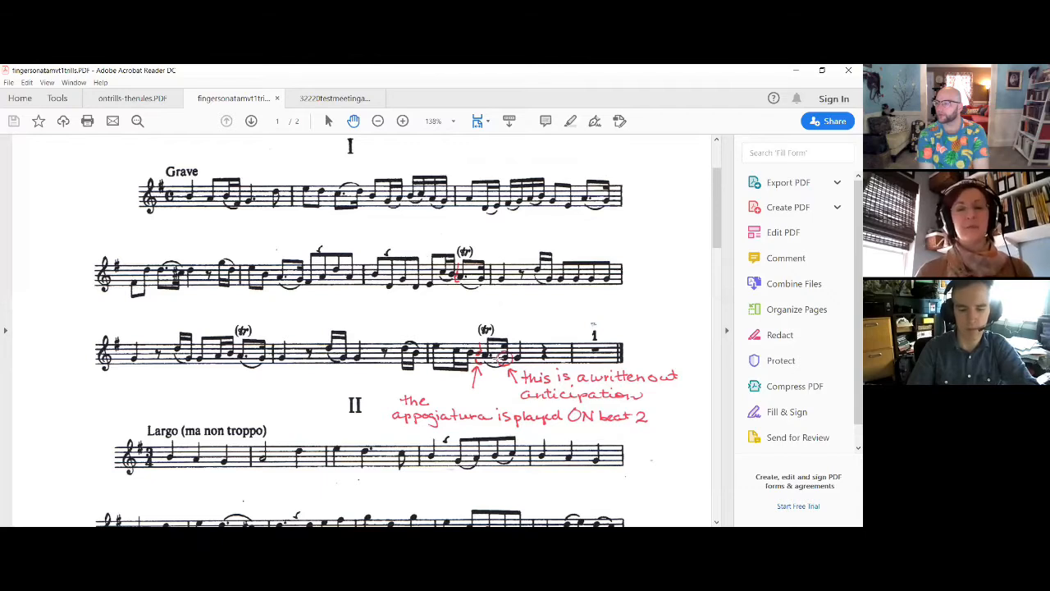
{"action": "mouse_move", "coordinate": [490, 398]}
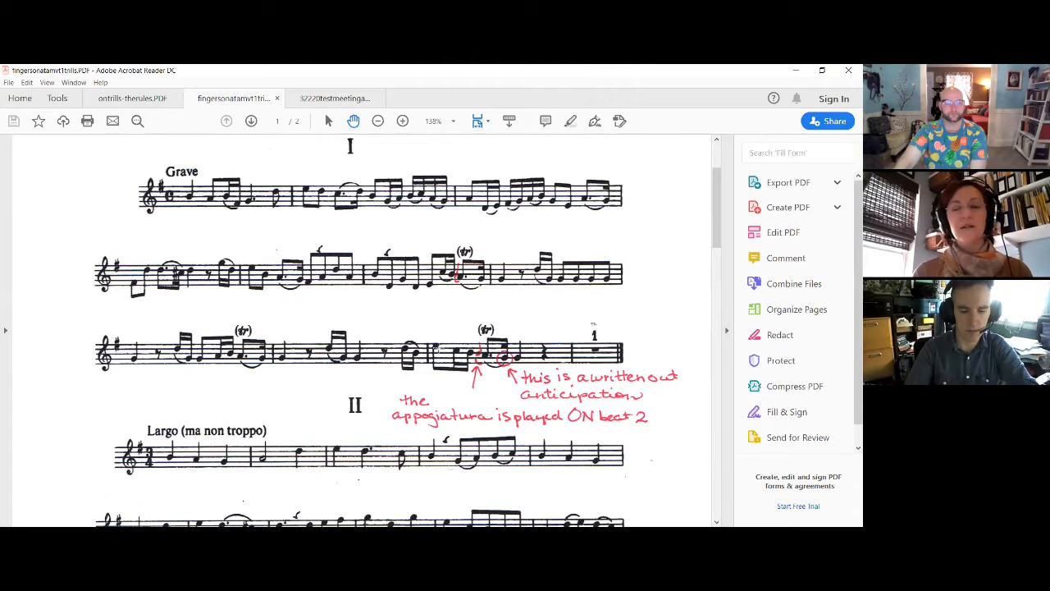
{"action": "mouse_move", "coordinate": [435, 346]}
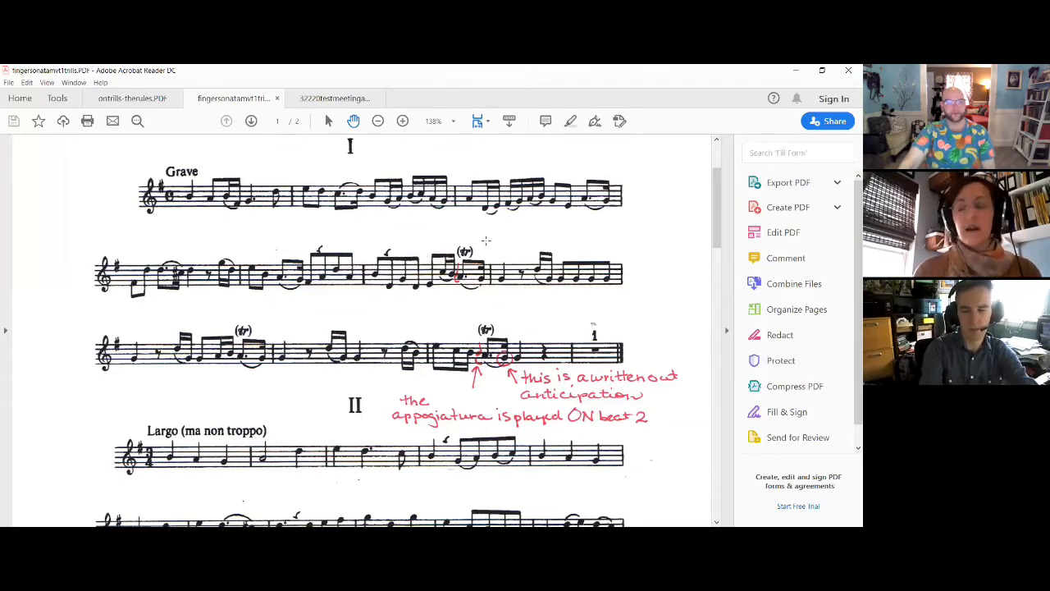
- Scroll to page 2's Treble Recorder Grave with its red trill annotations
{"action": "scroll", "scroll_direction": "down", "scroll_amount": 3}
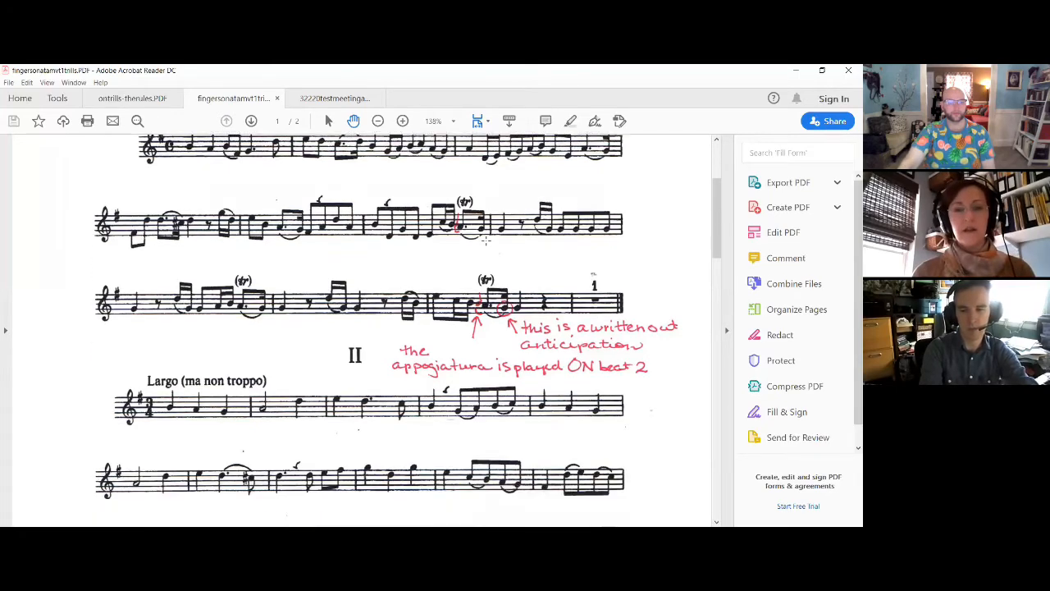
{"action": "scroll", "scroll_direction": "down", "scroll_amount": 3}
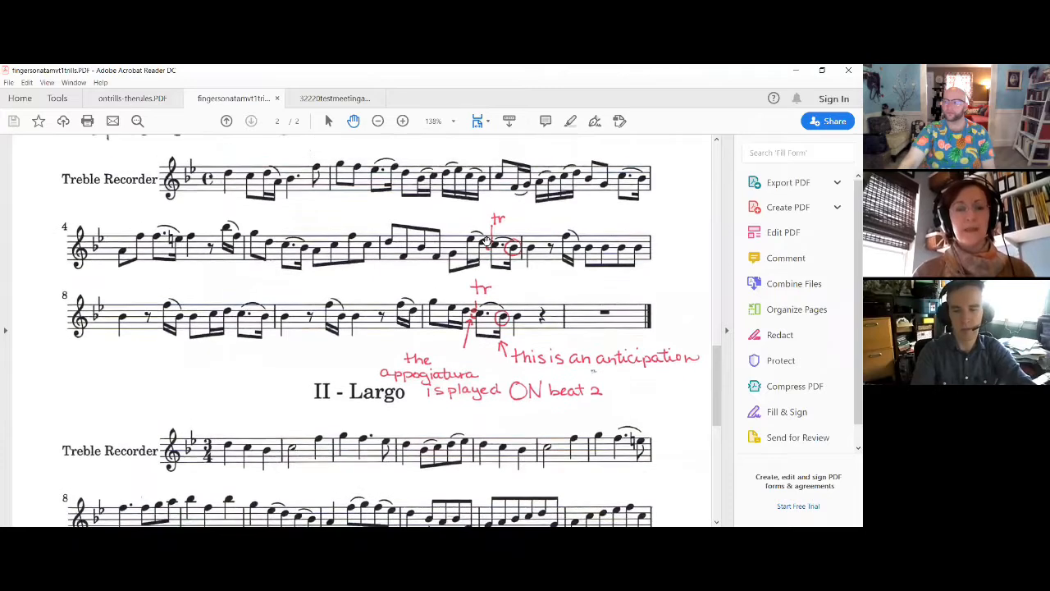
{"action": "scroll", "scroll_direction": "down", "scroll_amount": 3}
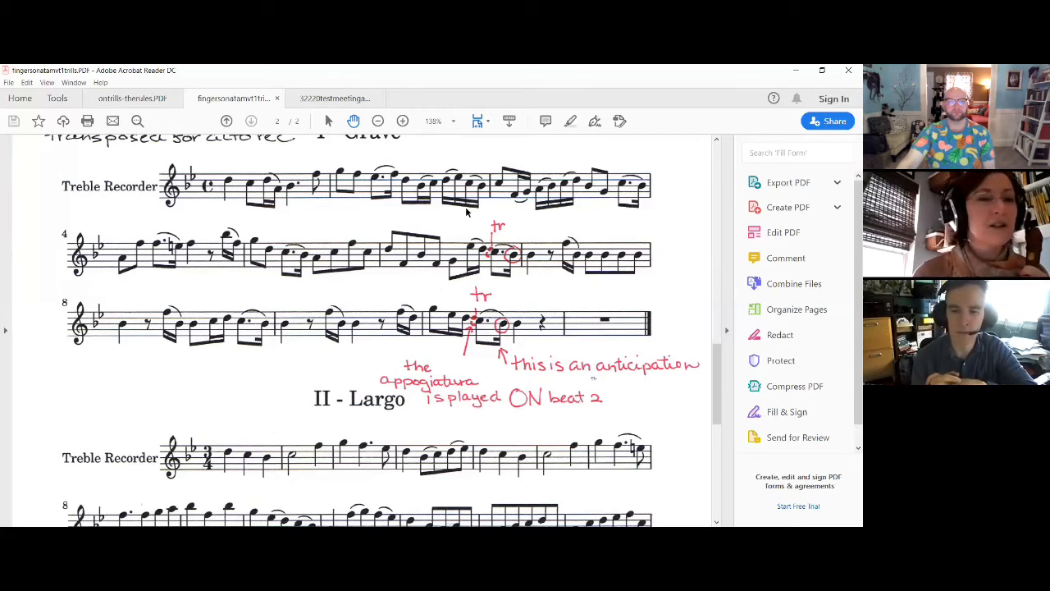
{"action": "mouse_move", "coordinate": [131, 98]}
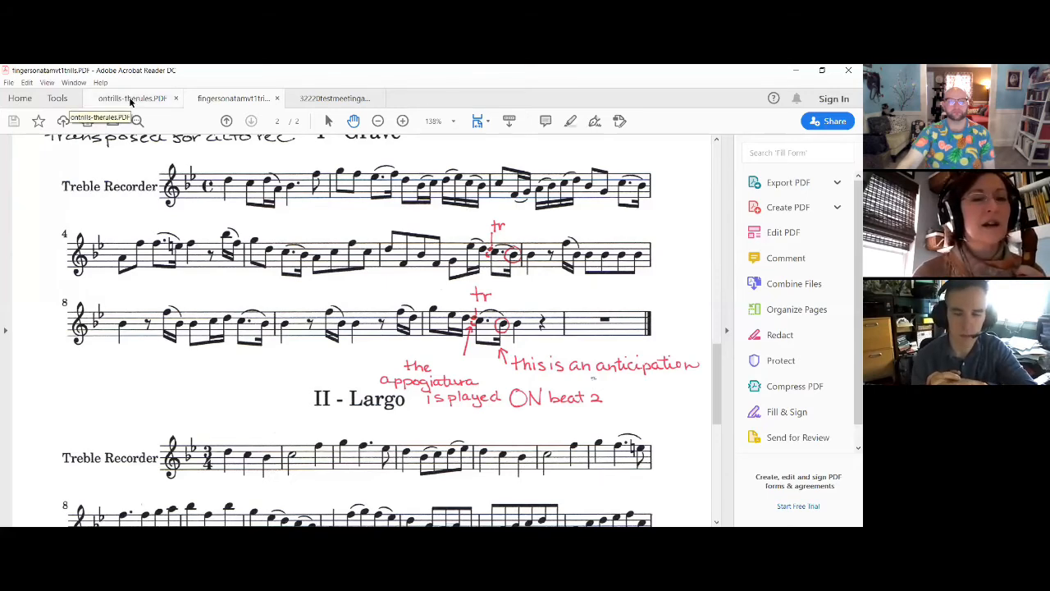
- Switch to ontrills-therules.PDF and scroll to the trill illustration and 'The beginning of the trill'
{"action": "left_click", "coordinate": [132, 98]}
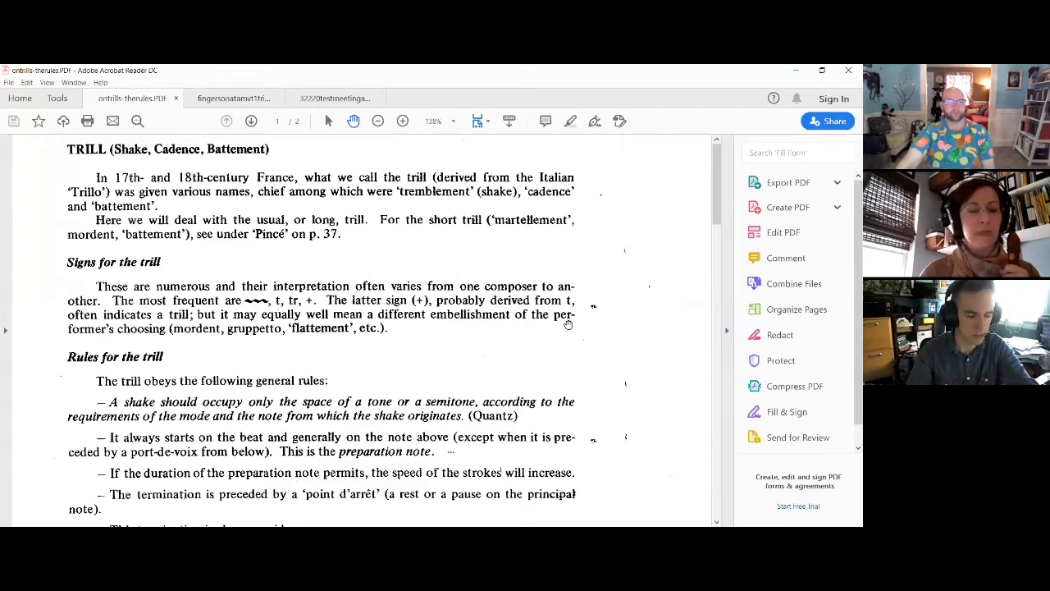
{"action": "scroll", "scroll_direction": "down", "scroll_amount": 3}
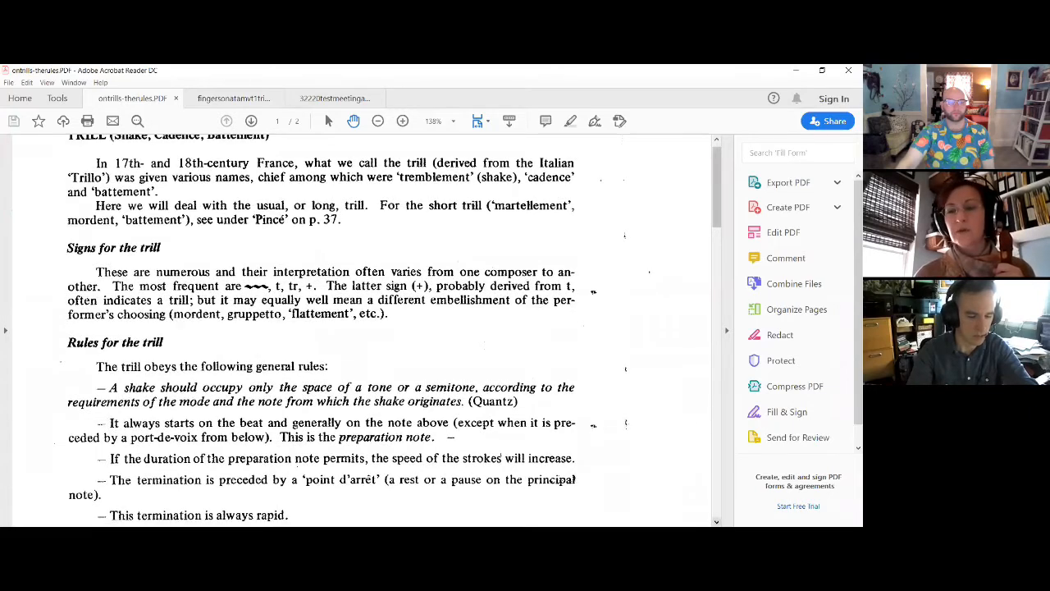
{"action": "scroll", "scroll_direction": "down", "scroll_amount": 3}
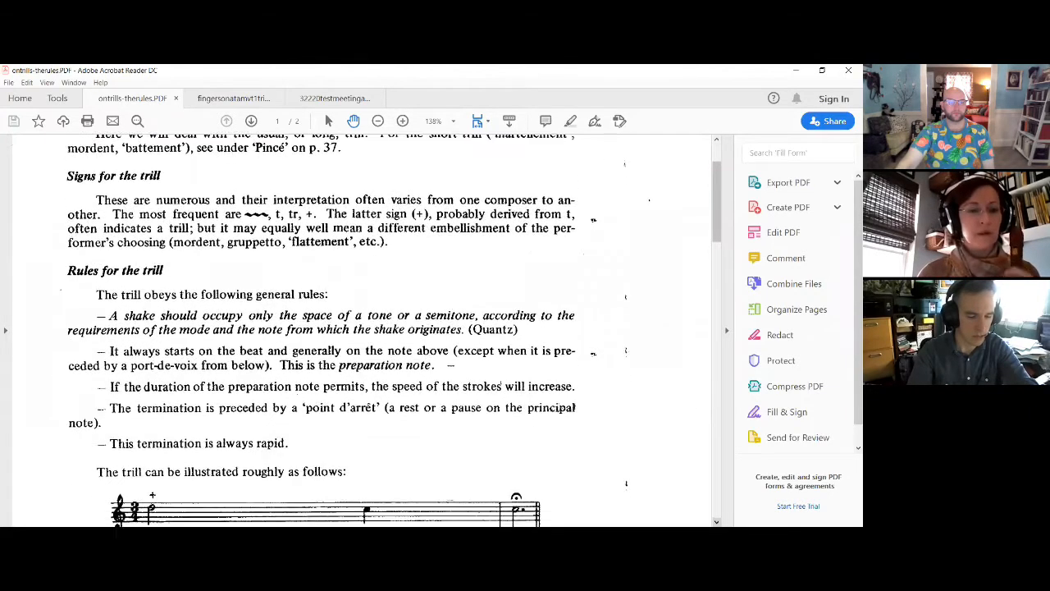
{"action": "scroll", "scroll_direction": "down", "scroll_amount": 3}
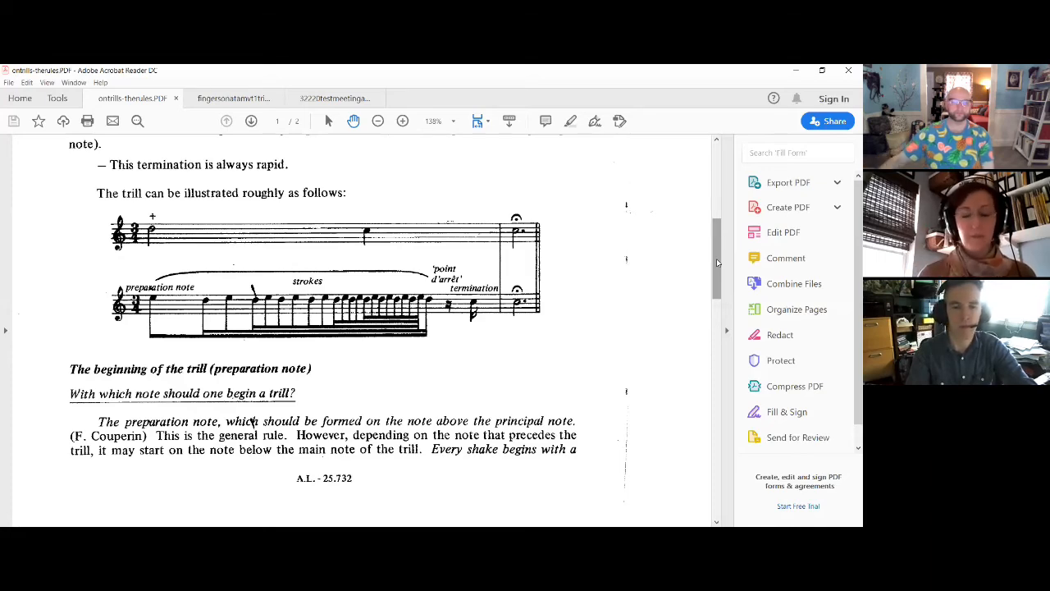
- Scroll onto page 2's 'Duration of the preparation note' section with Choquel's examples
{"action": "scroll", "scroll_direction": "down", "scroll_amount": 3}
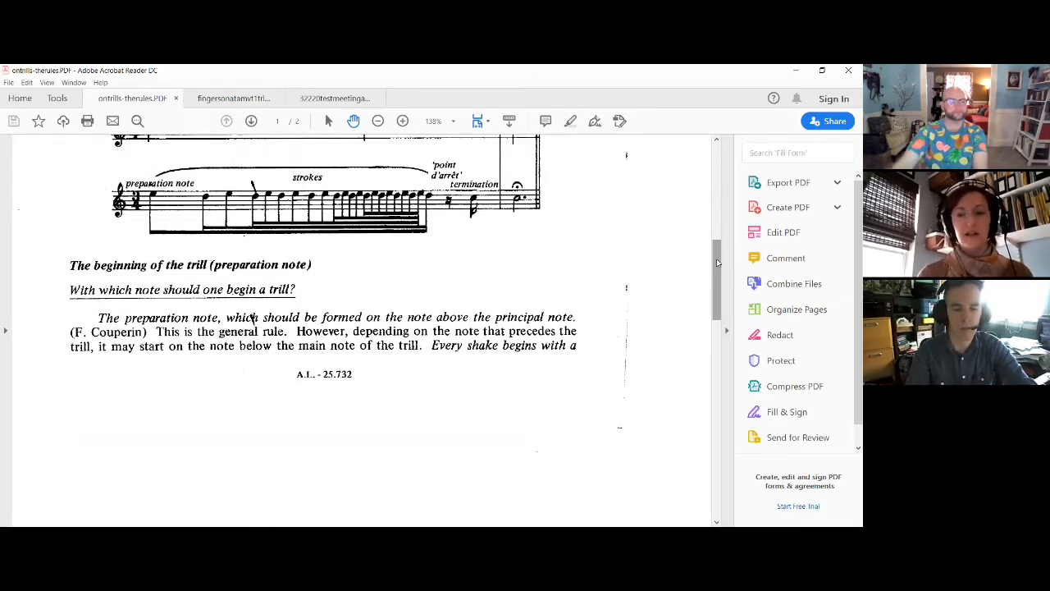
{"action": "scroll", "scroll_direction": "down", "scroll_amount": 3}
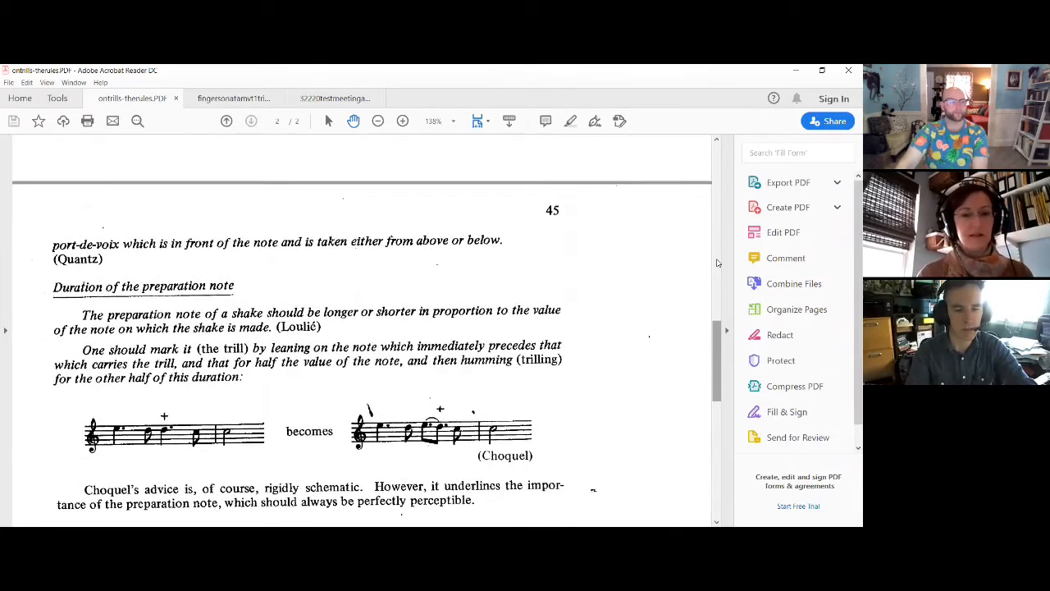
{"action": "scroll", "scroll_direction": "down", "scroll_amount": 3}
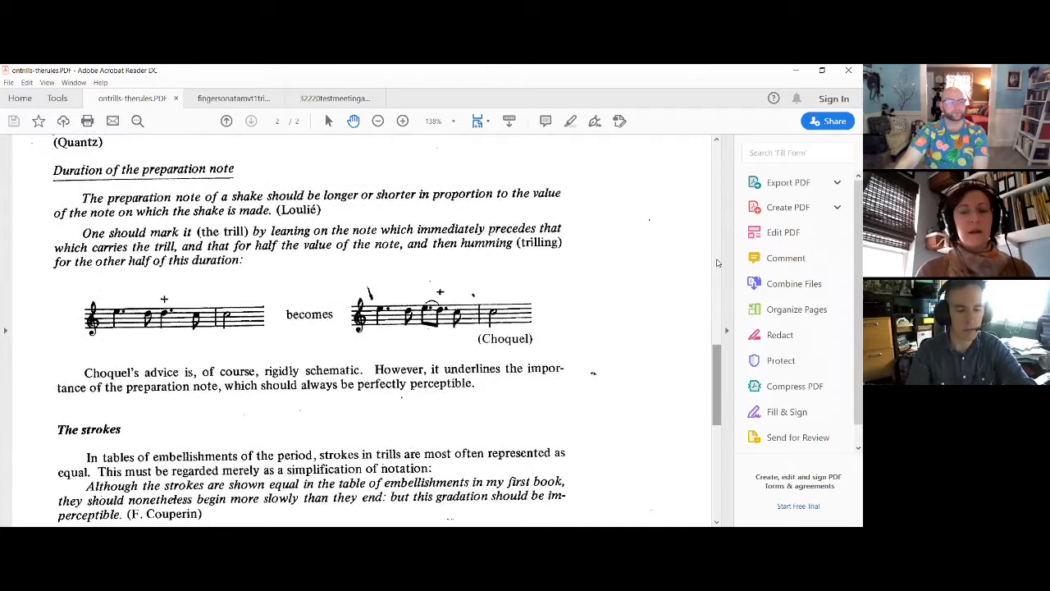
{"action": "scroll", "scroll_direction": "down", "scroll_amount": 3}
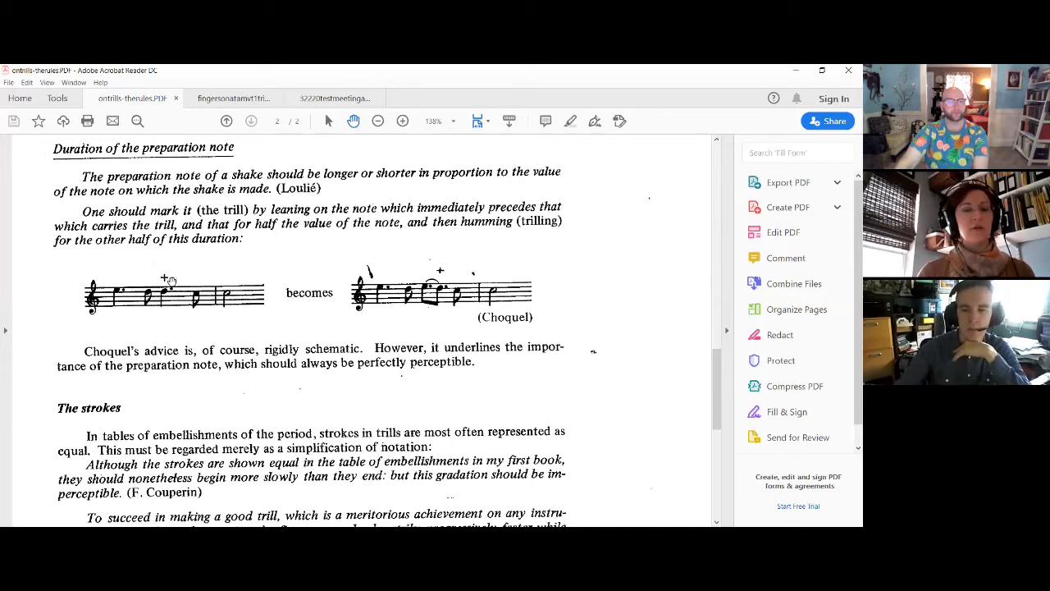
{"action": "mouse_move", "coordinate": [164, 276]}
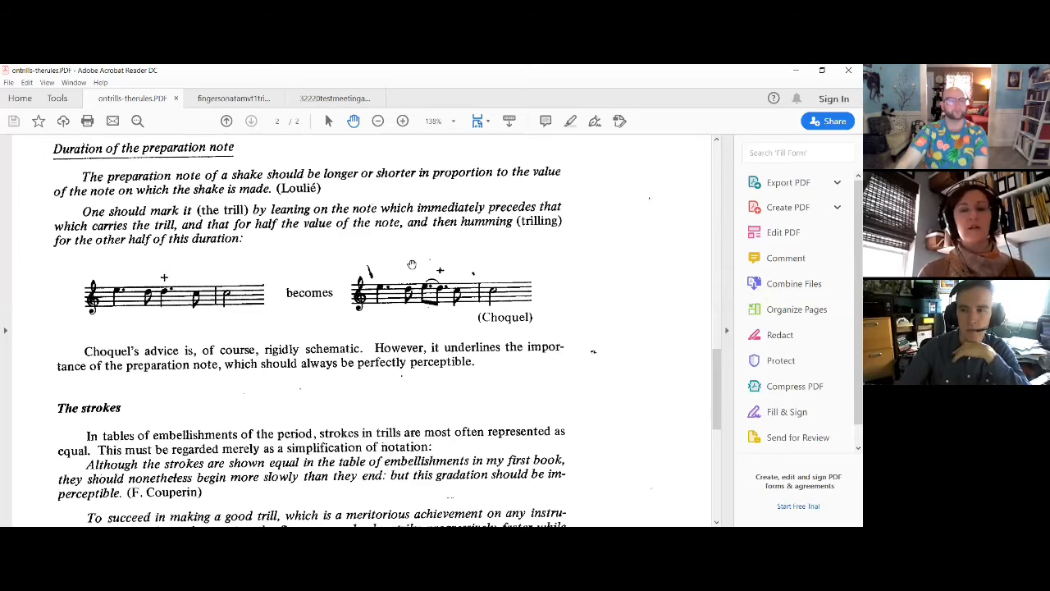
{"action": "mouse_move", "coordinate": [397, 310]}
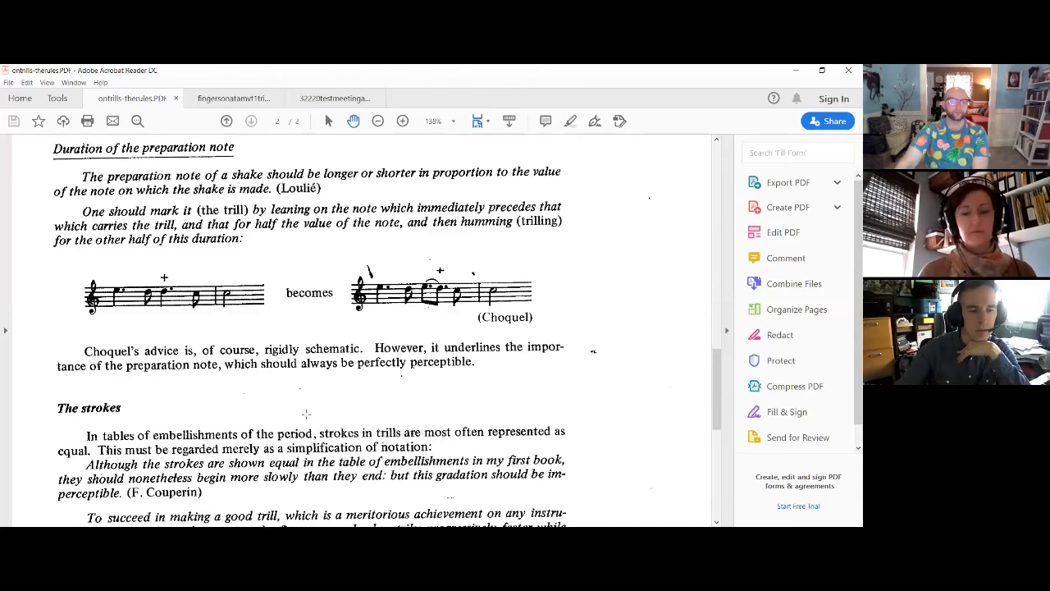
- Scroll toward the Quantz quotation on shake speed and its eight-note example
{"action": "scroll", "scroll_direction": "down", "scroll_amount": 3}
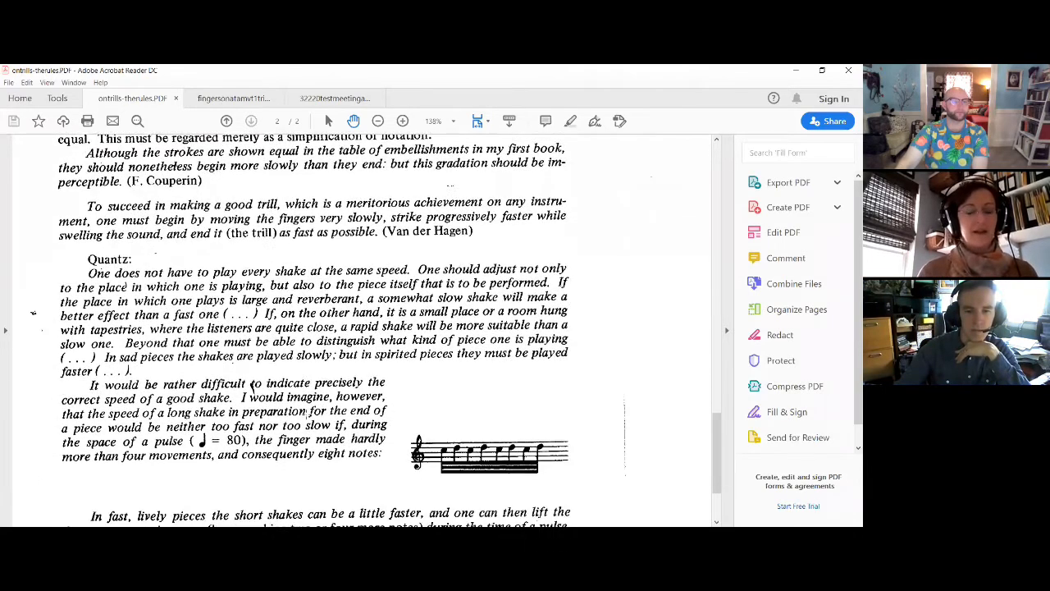
{"action": "scroll", "scroll_direction": "down", "scroll_amount": 3}
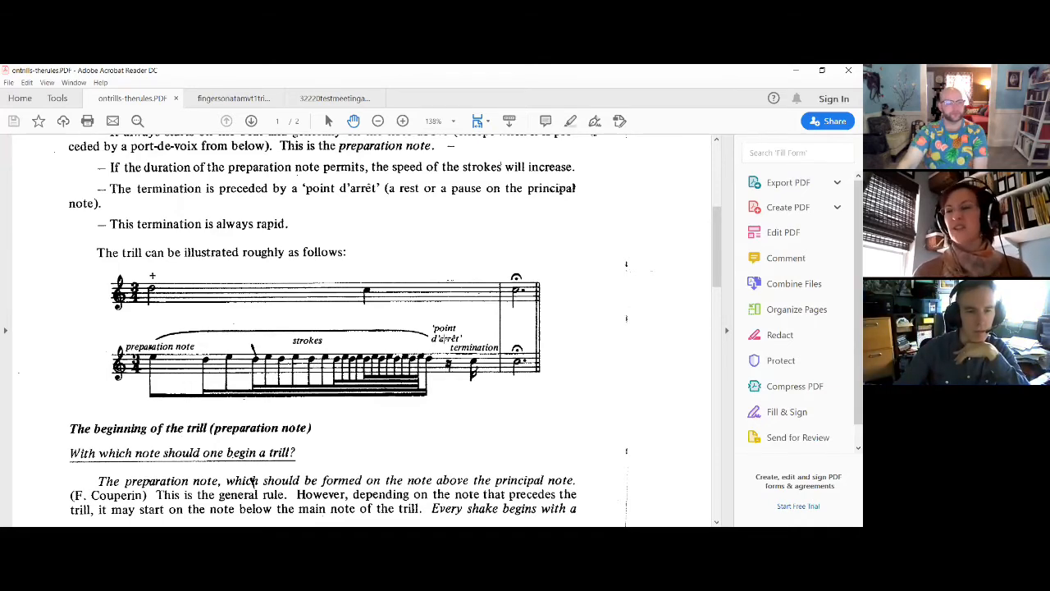
{"action": "mouse_move", "coordinate": [605, 281]}
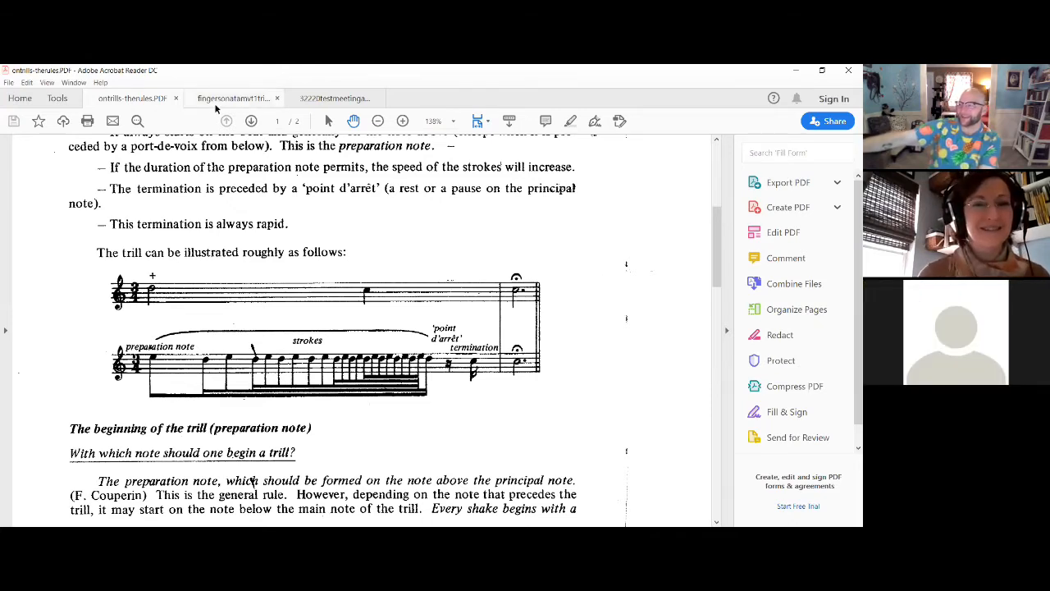
- Switch to the fingersonatamvt1trills.PDF tab and scroll to the top of page 1
{"action": "left_click", "coordinate": [233, 98]}
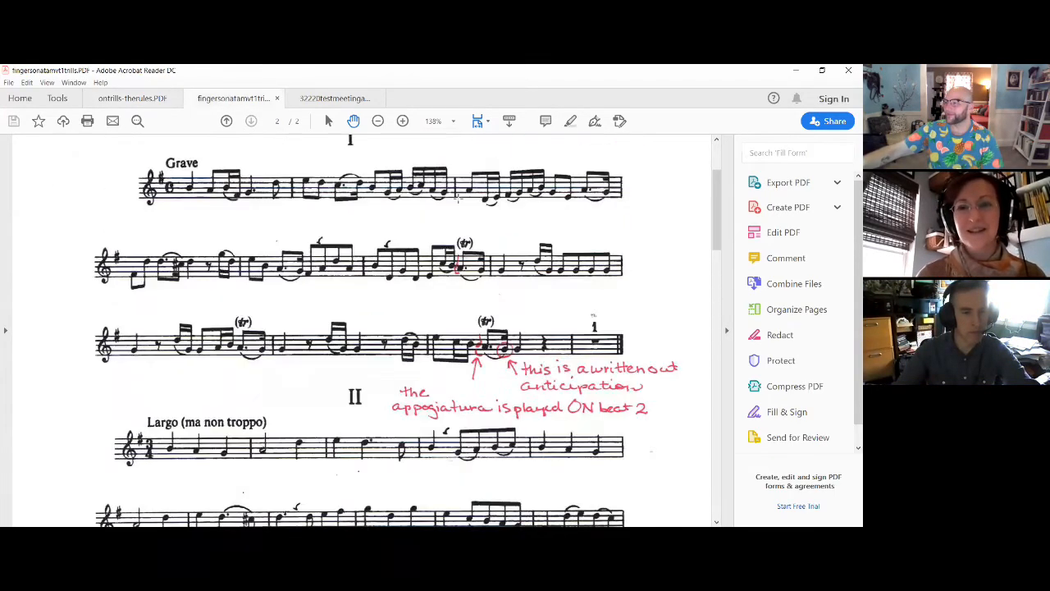
{"action": "scroll", "scroll_direction": "up", "scroll_amount": 3}
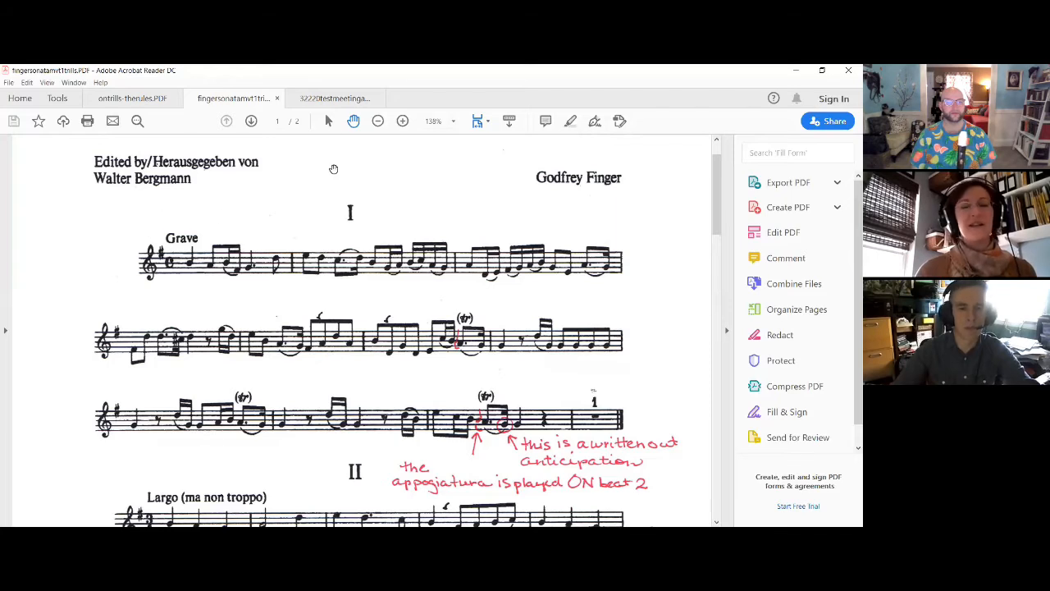
{"action": "mouse_move", "coordinate": [498, 218]}
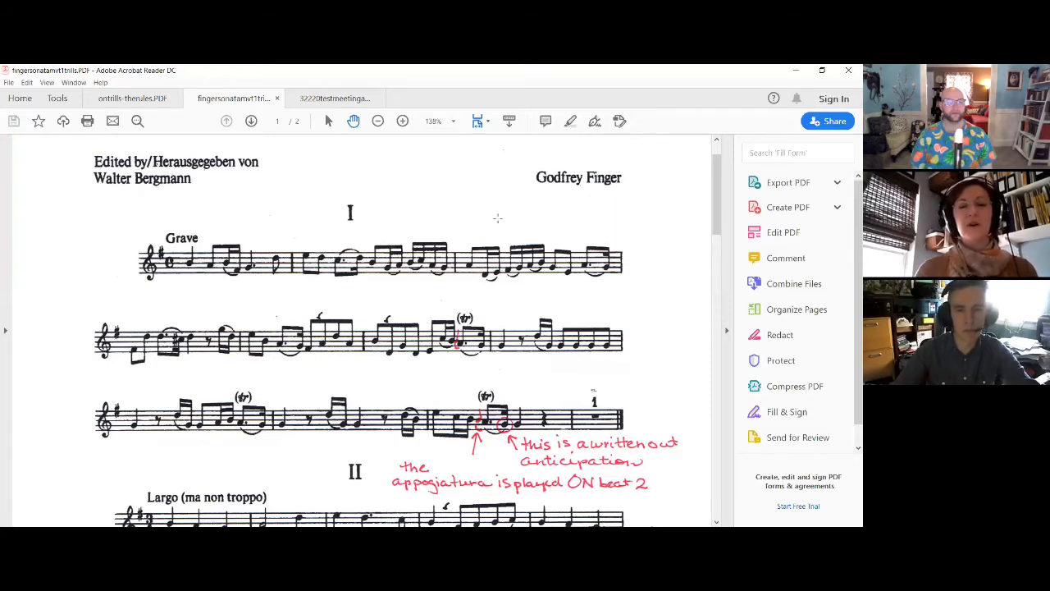
{"action": "mouse_move", "coordinate": [498, 219]}
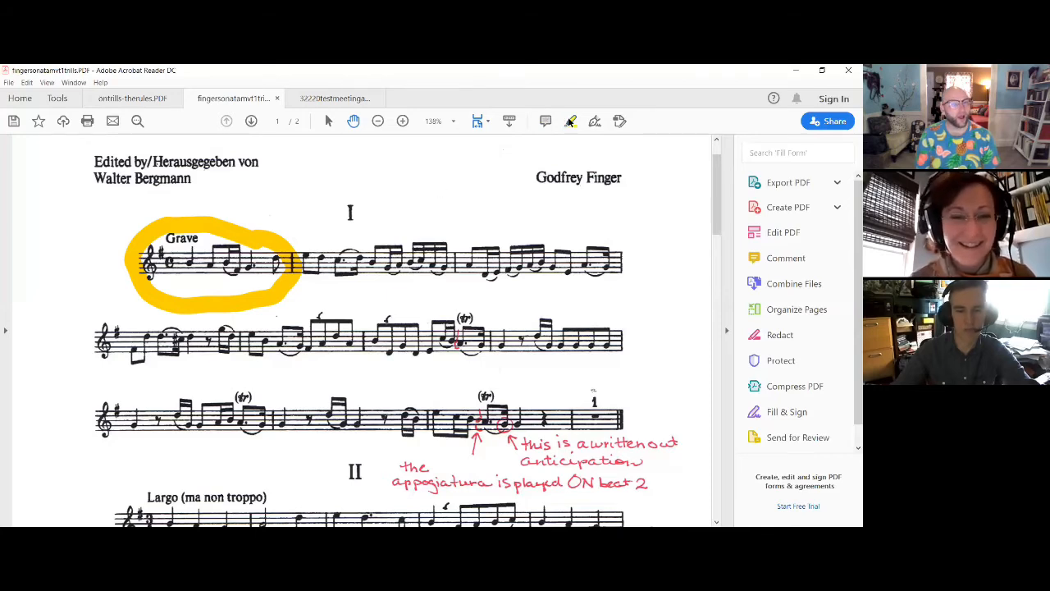
{"action": "left_click", "coordinate": [213, 263]}
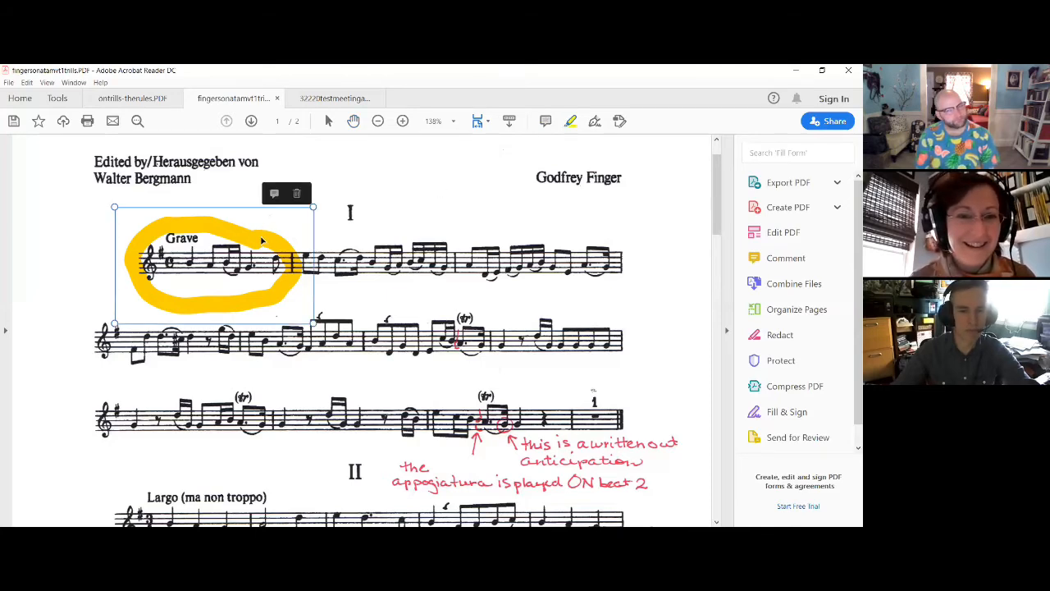
{"action": "left_click", "coordinate": [296, 193]}
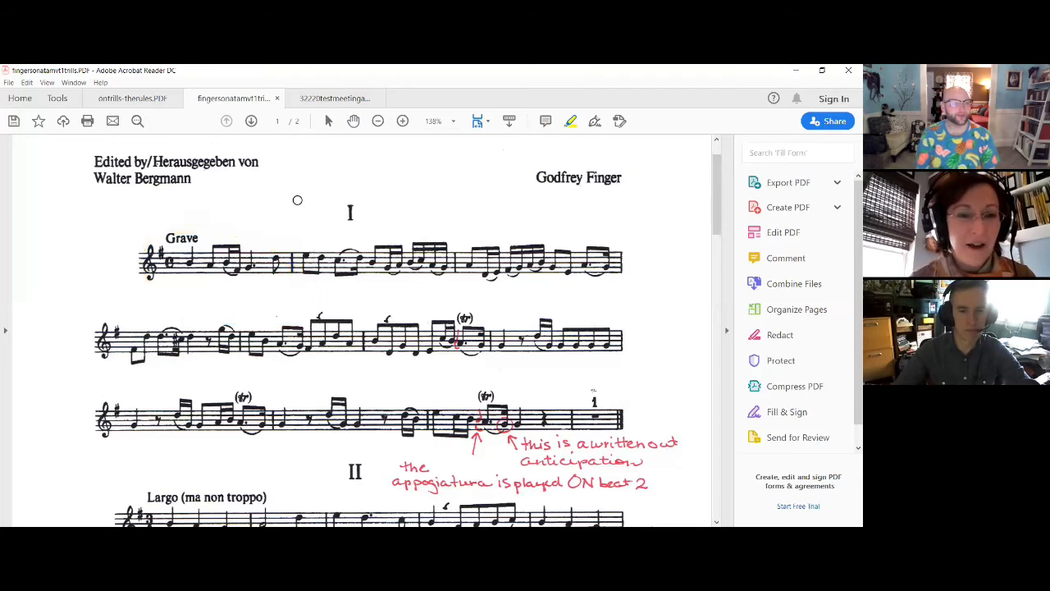